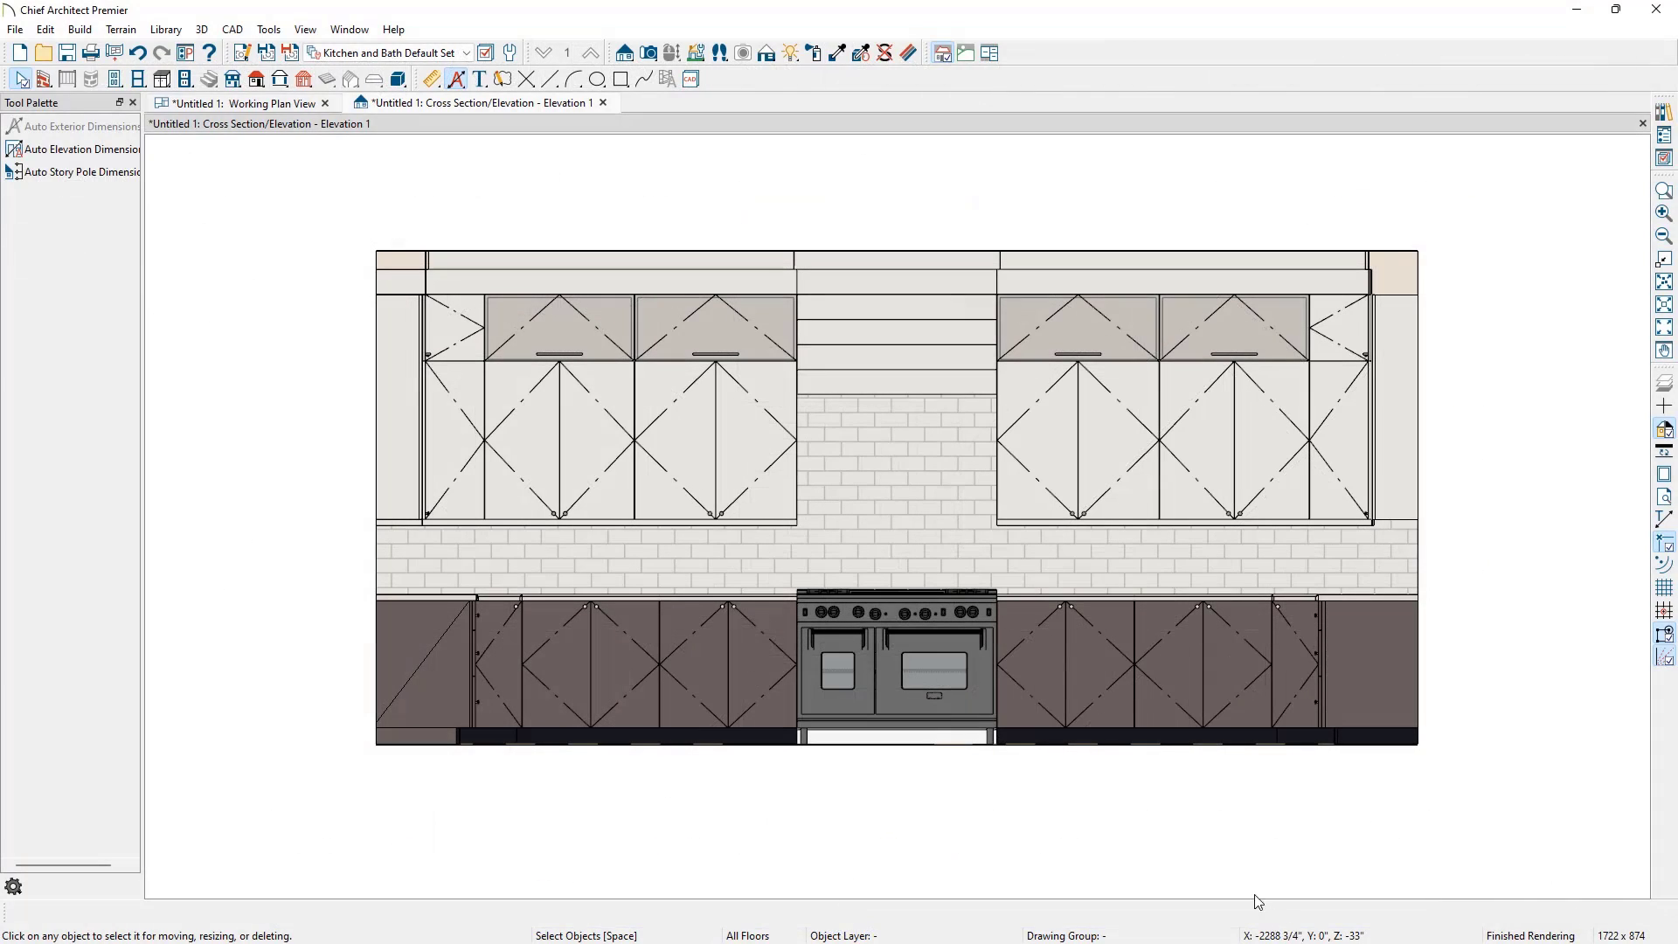
pyautogui.moveTo(775, 371)
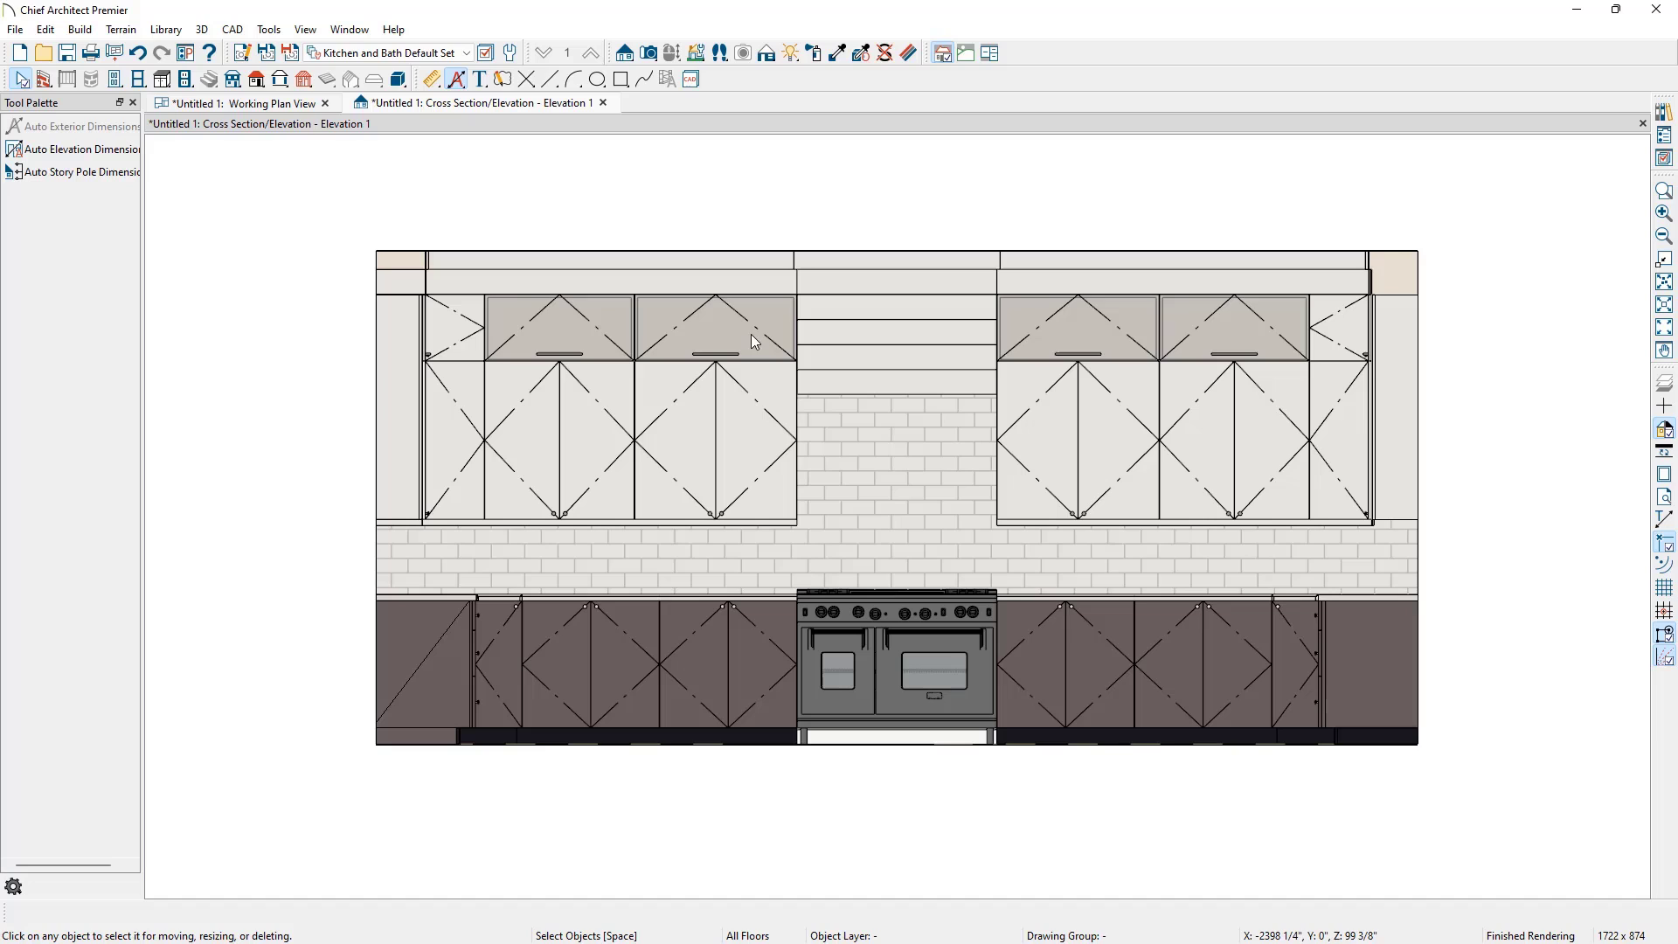
# Auto-dimension the kitchen elevation, showing 250 1/8" overall width and 118 1/2" heights
pyautogui.click(230, 29)
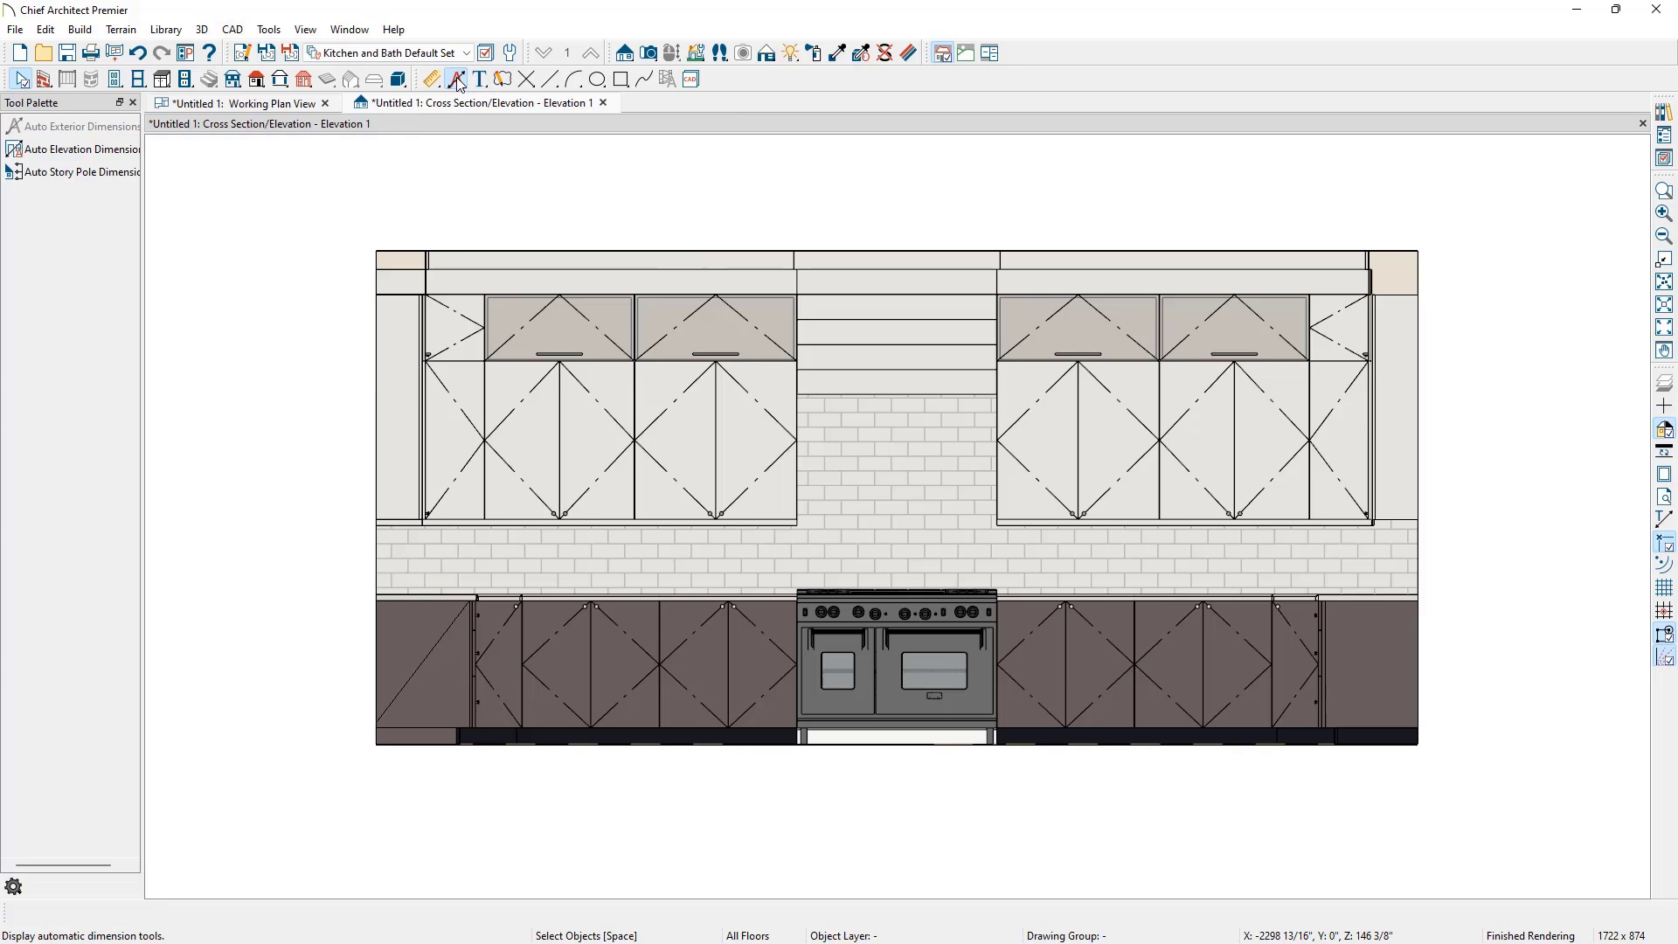
pyautogui.moveTo(84, 149)
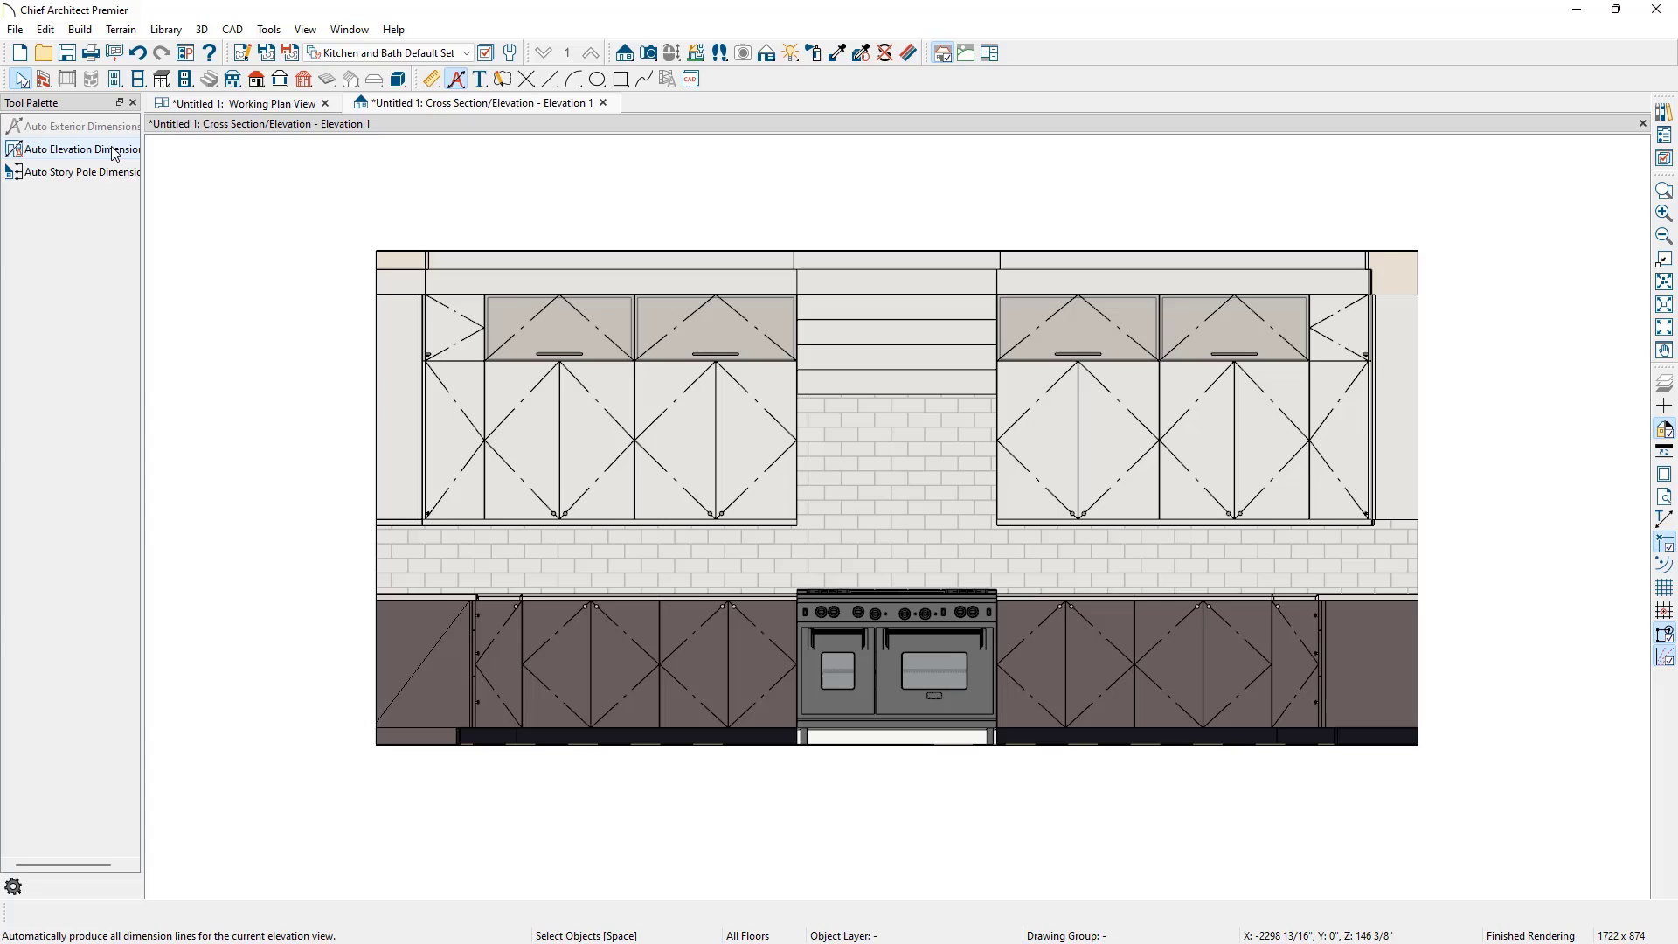
pyautogui.moveTo(116, 153)
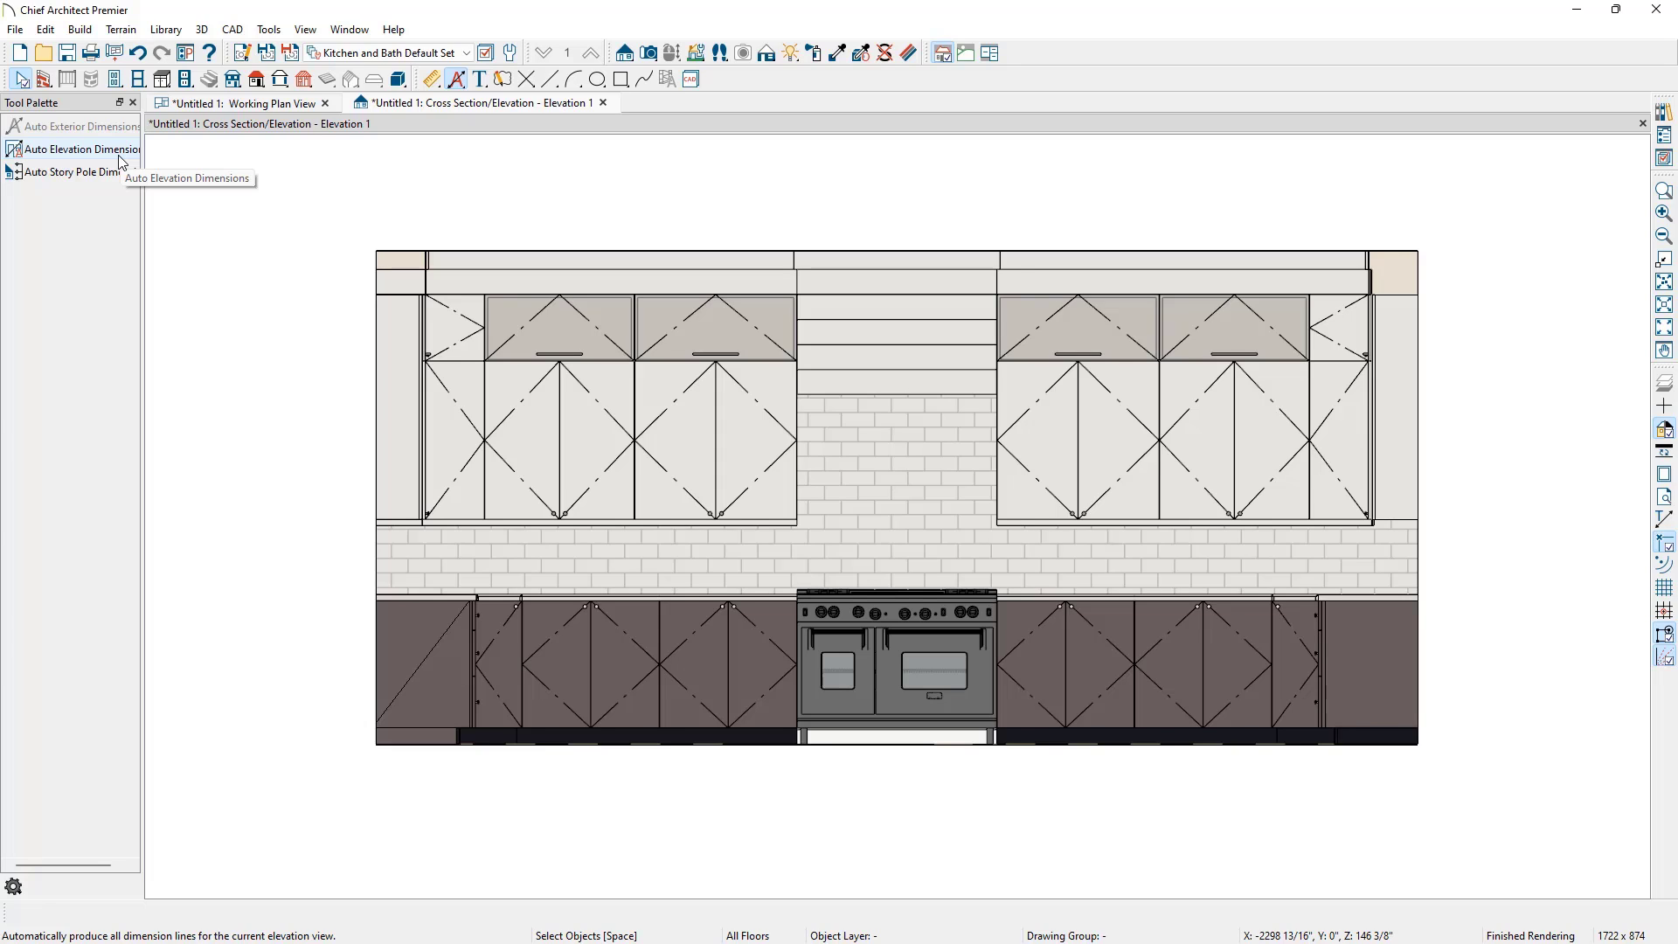
pyautogui.click(80, 148)
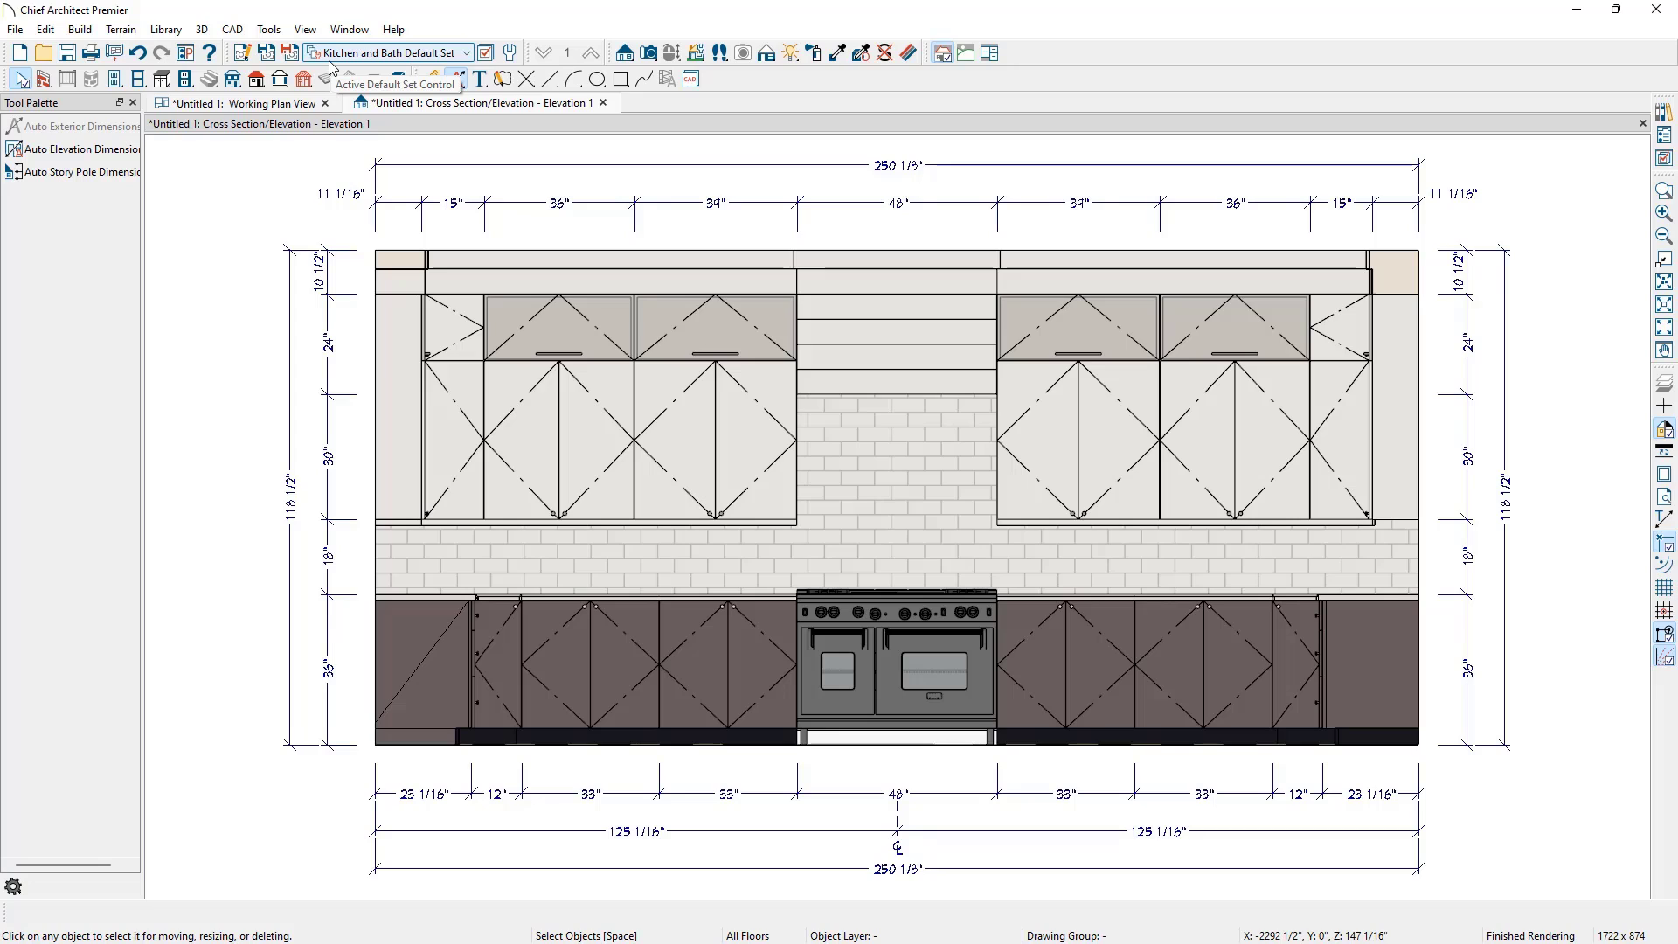
pyautogui.moveTo(334, 68)
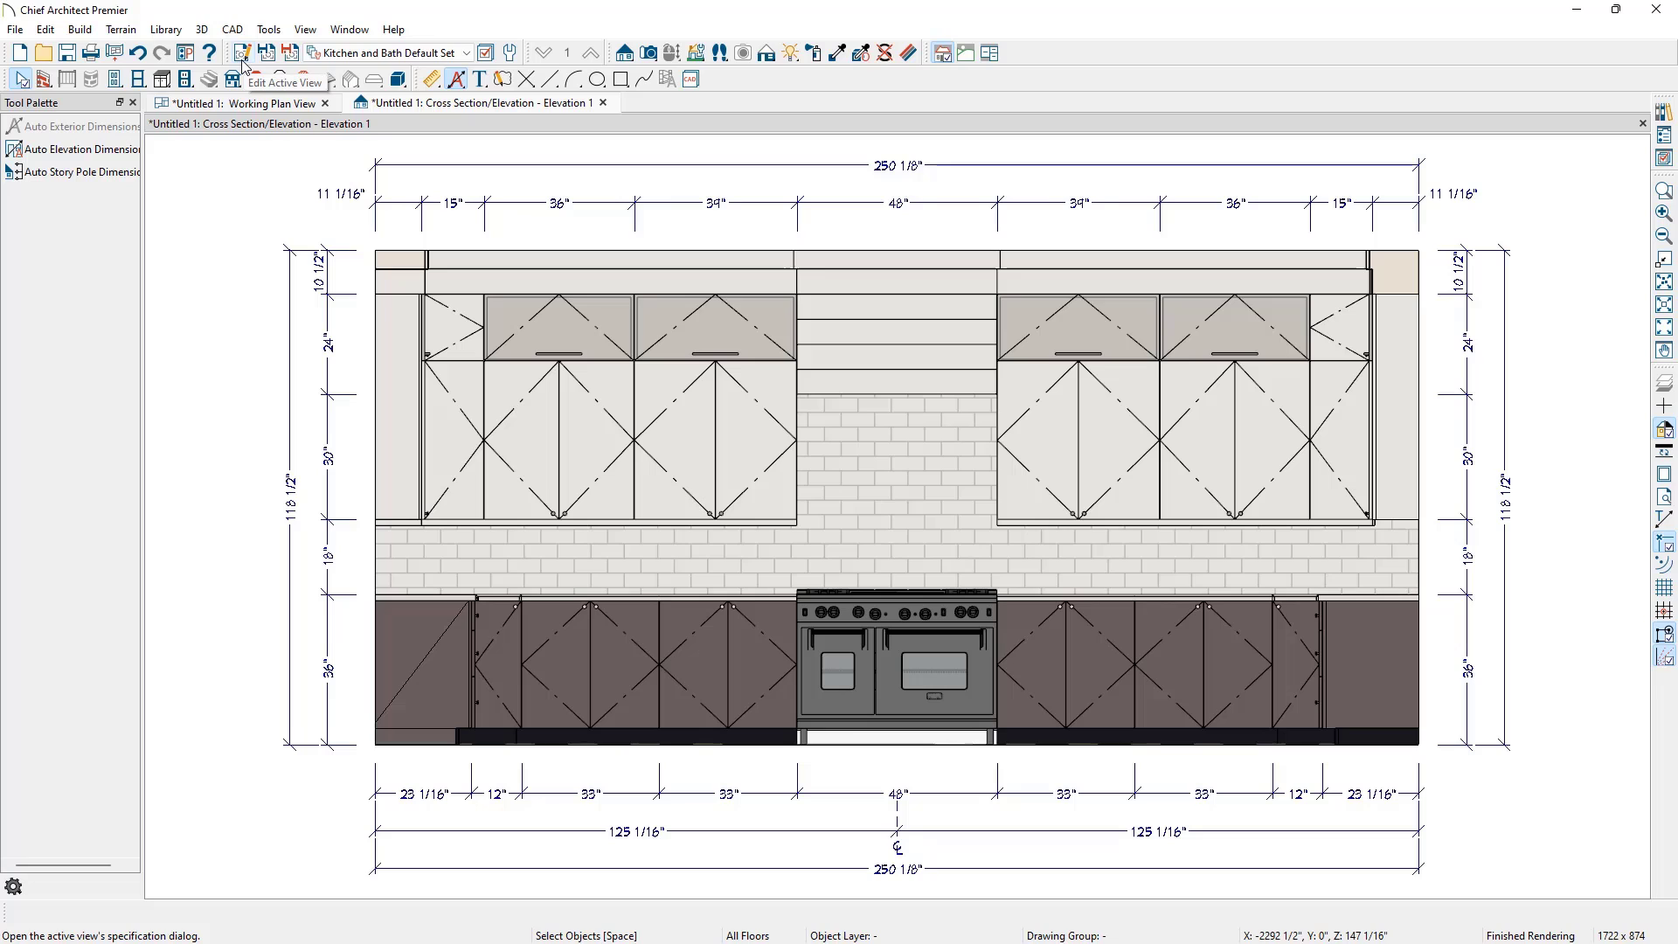
# Open the view's Kitchen and Bath Dimension Defaults, showing 12" line separation and 24" reach
pyautogui.click(243, 53)
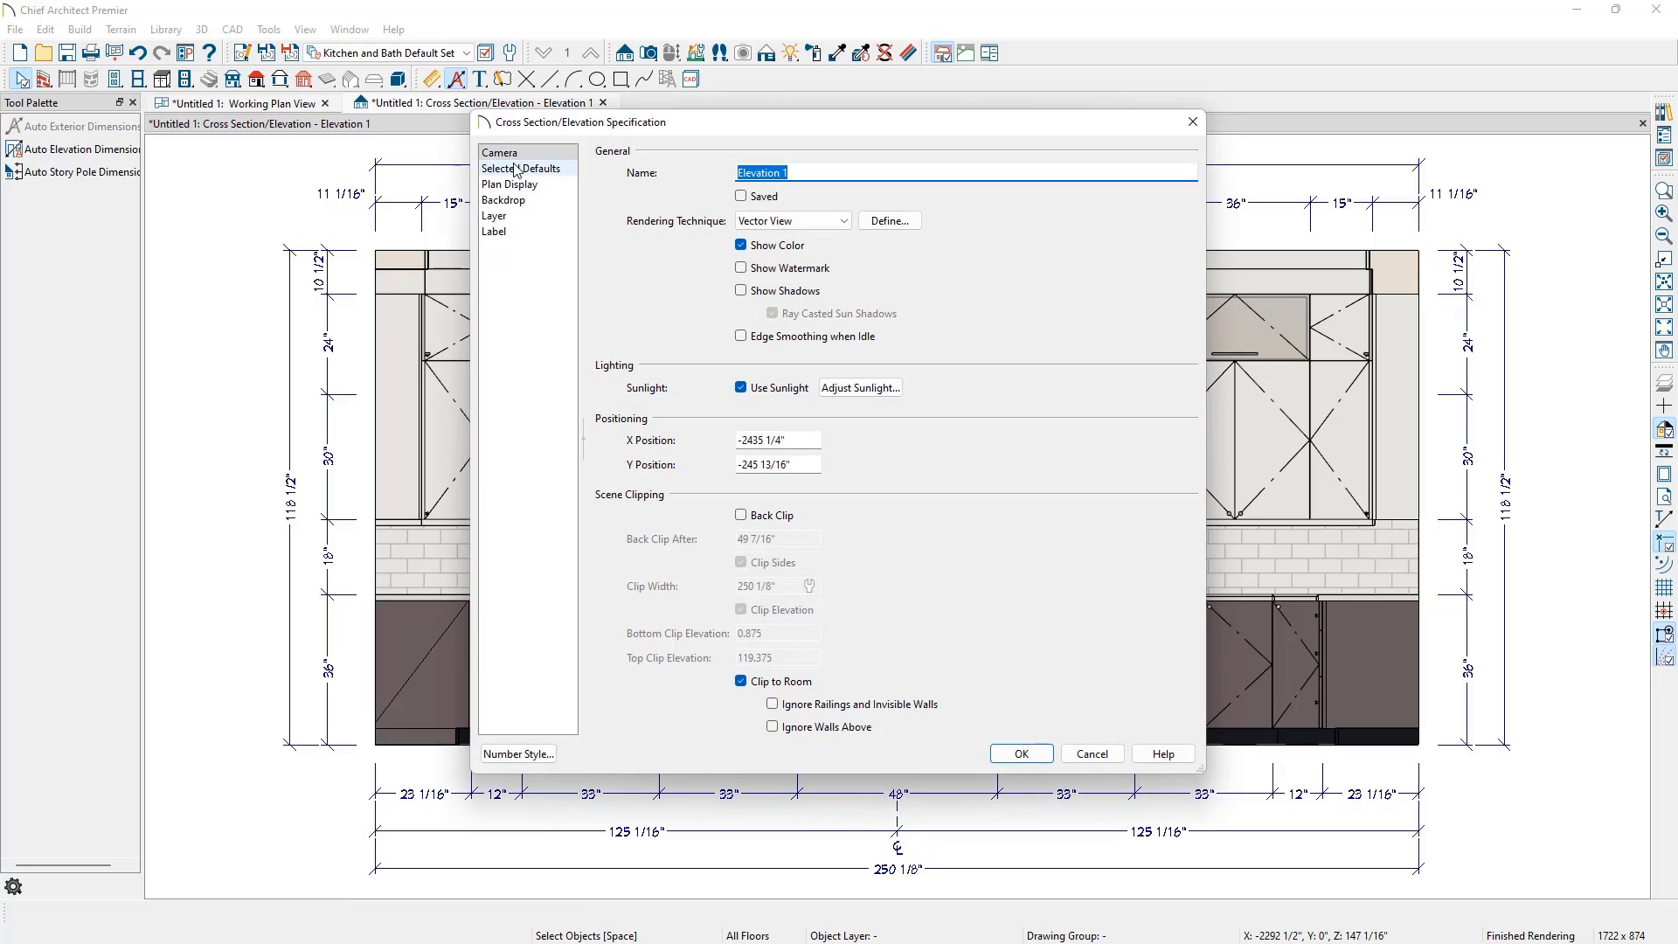
pyautogui.click(521, 168)
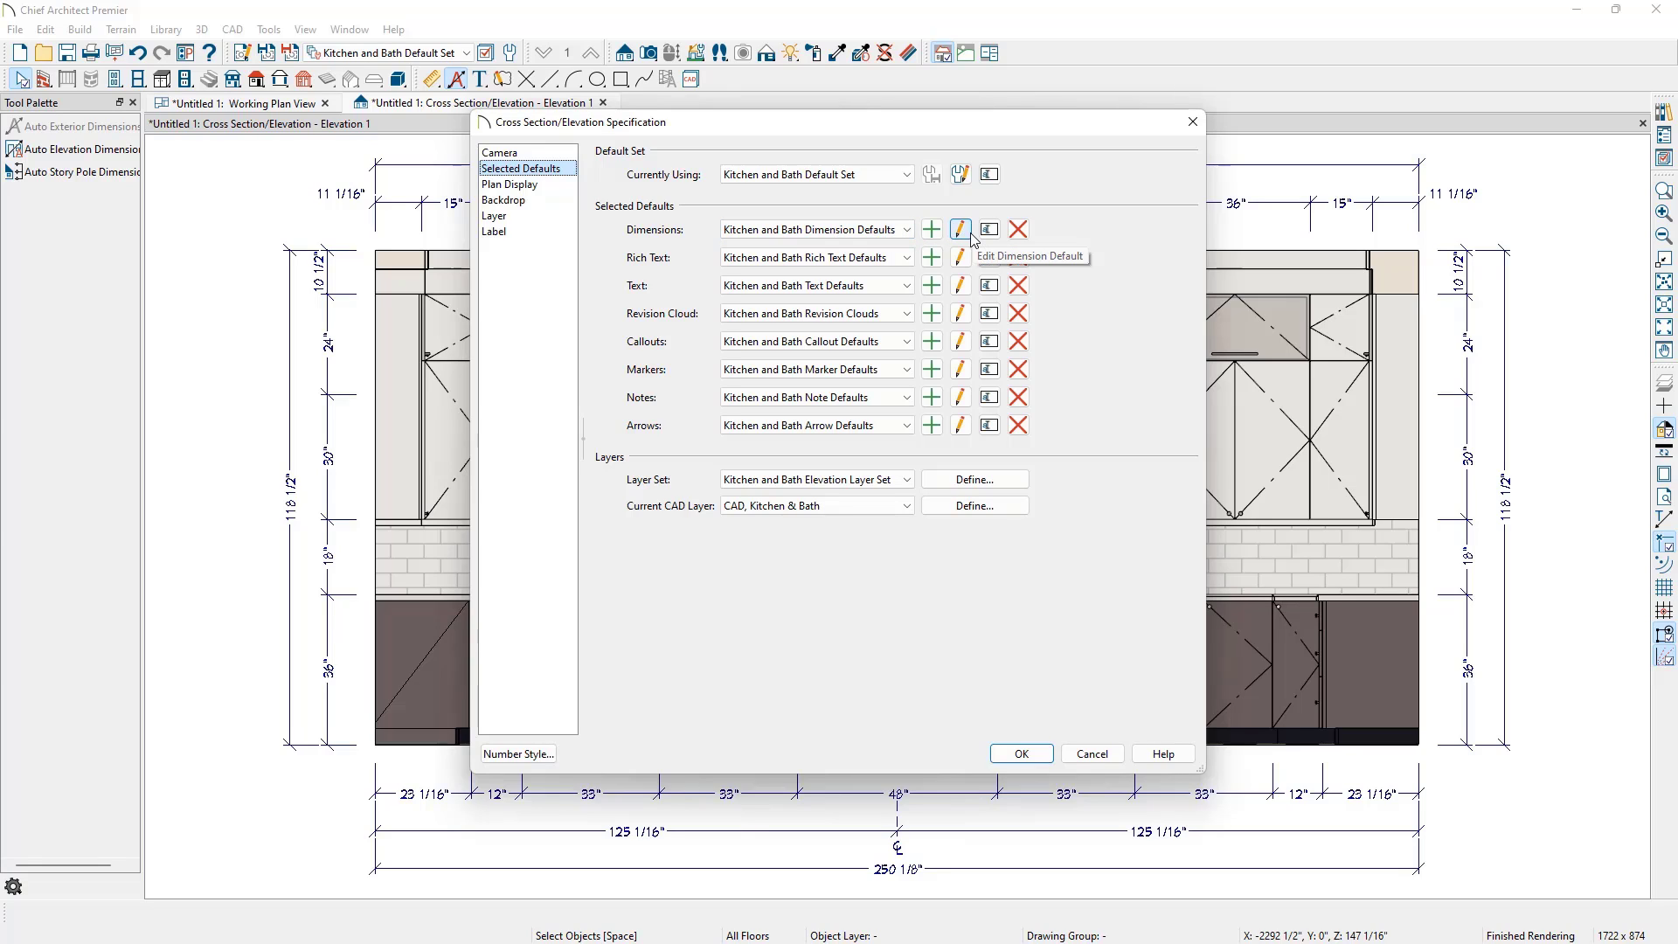
pyautogui.click(958, 229)
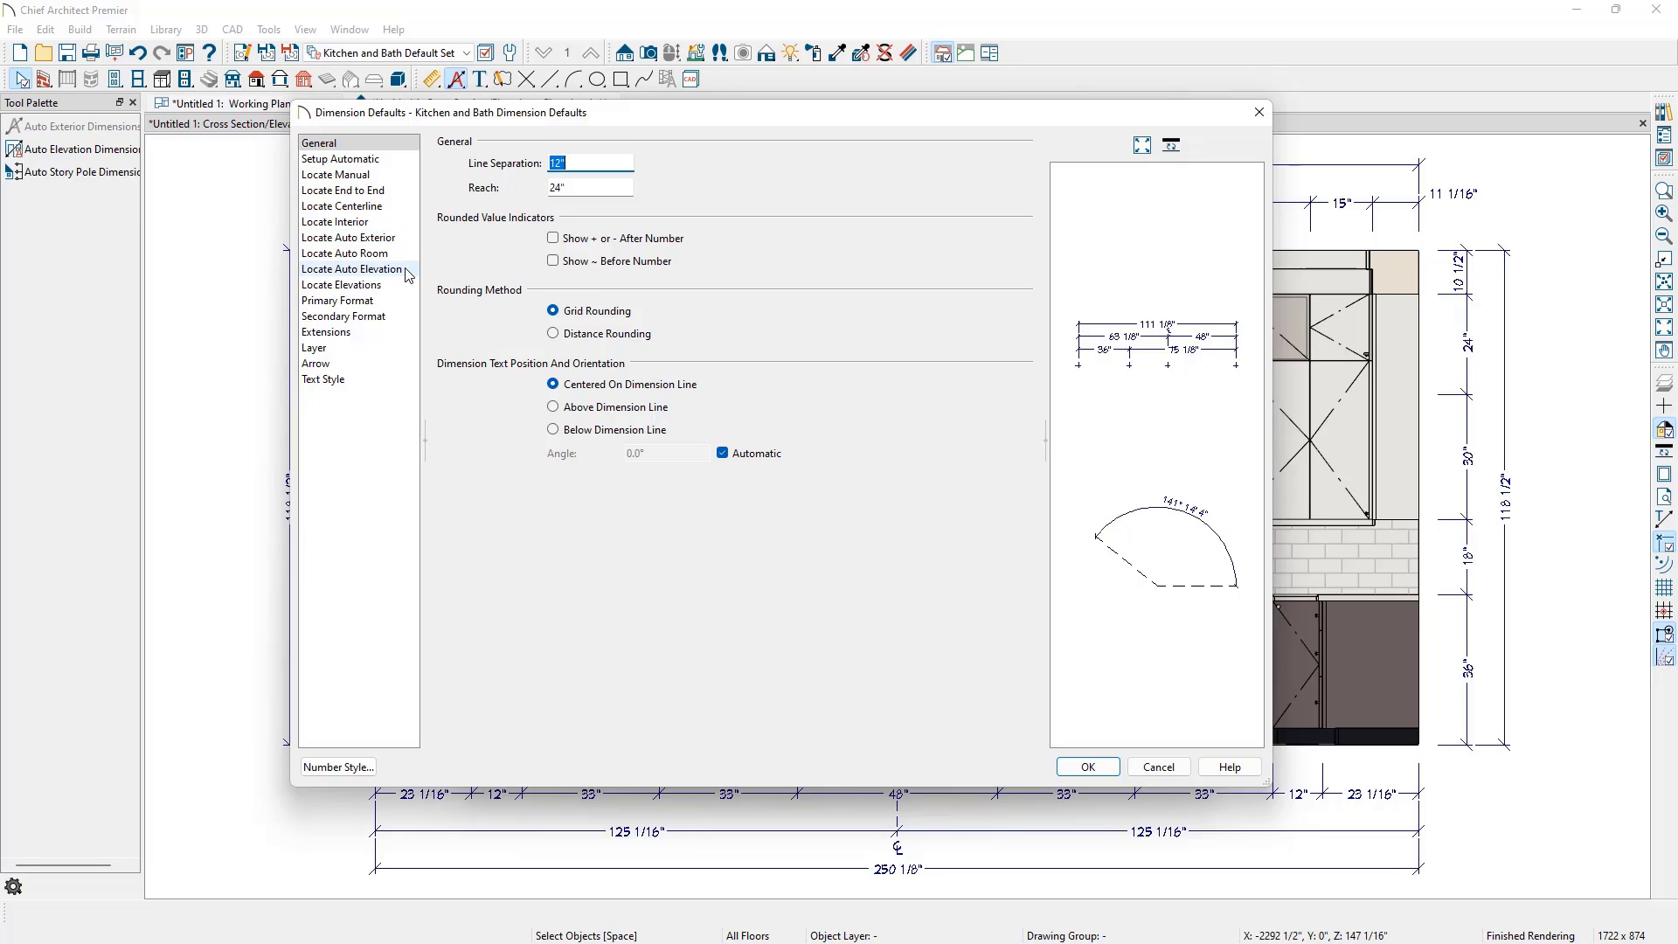
# Review automatic setup: elevation overall, outer, left, right, top and bottom dimensions enabled
pyautogui.click(342, 158)
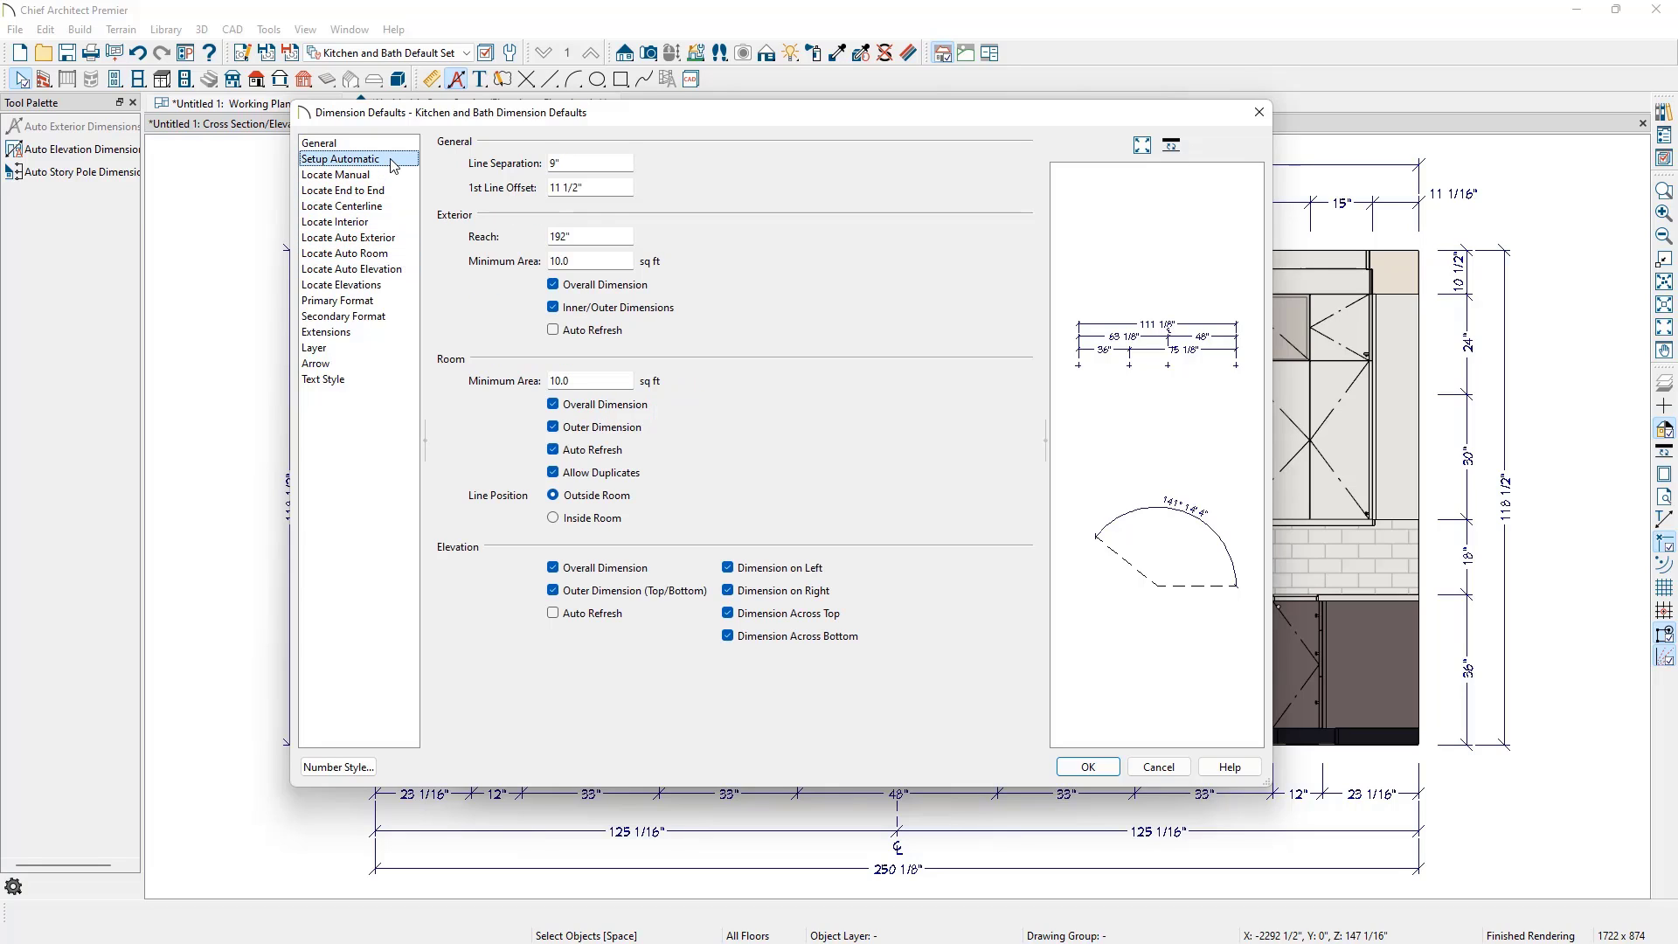
pyautogui.moveTo(434, 304)
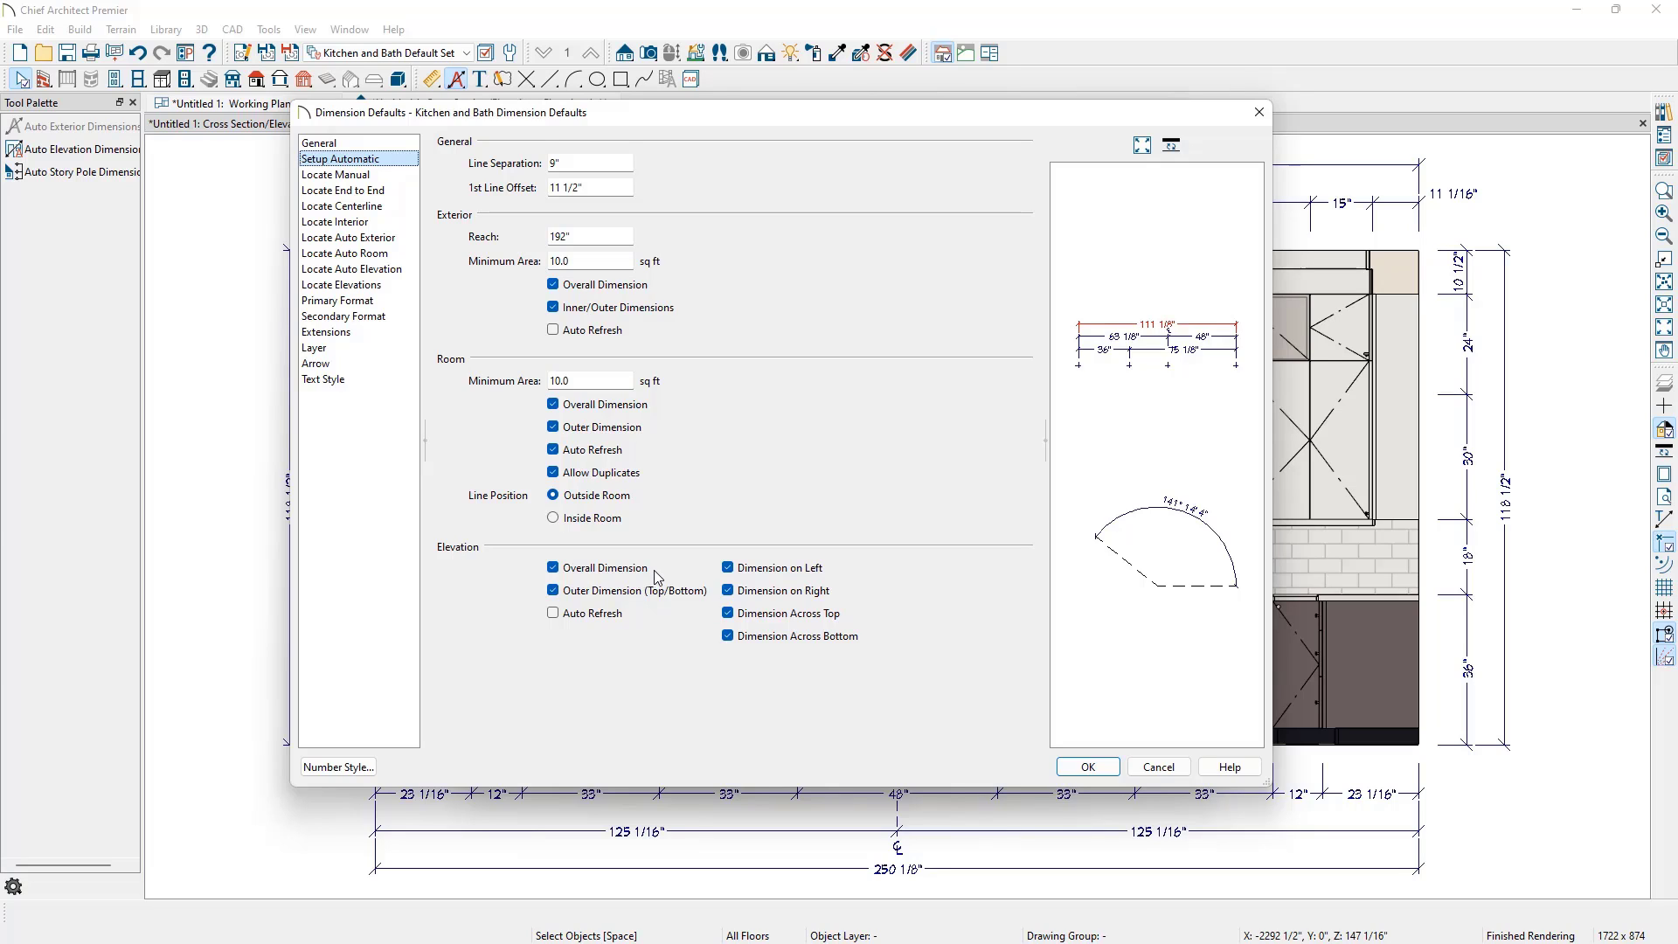
pyautogui.click(553, 590)
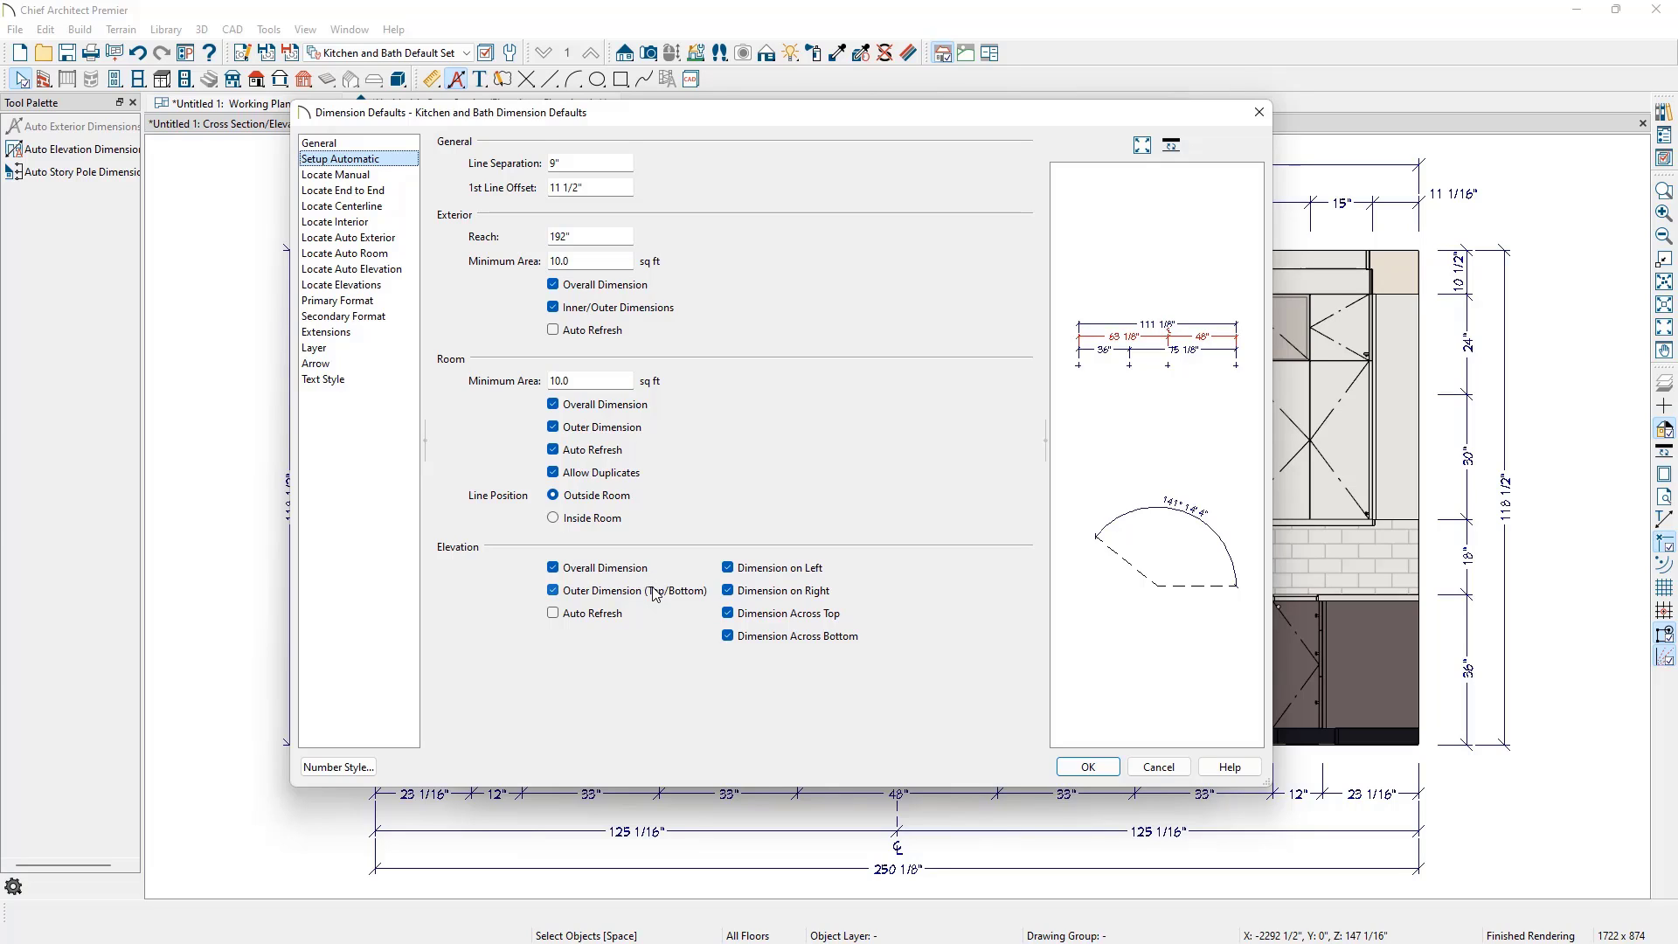
pyautogui.click(553, 590)
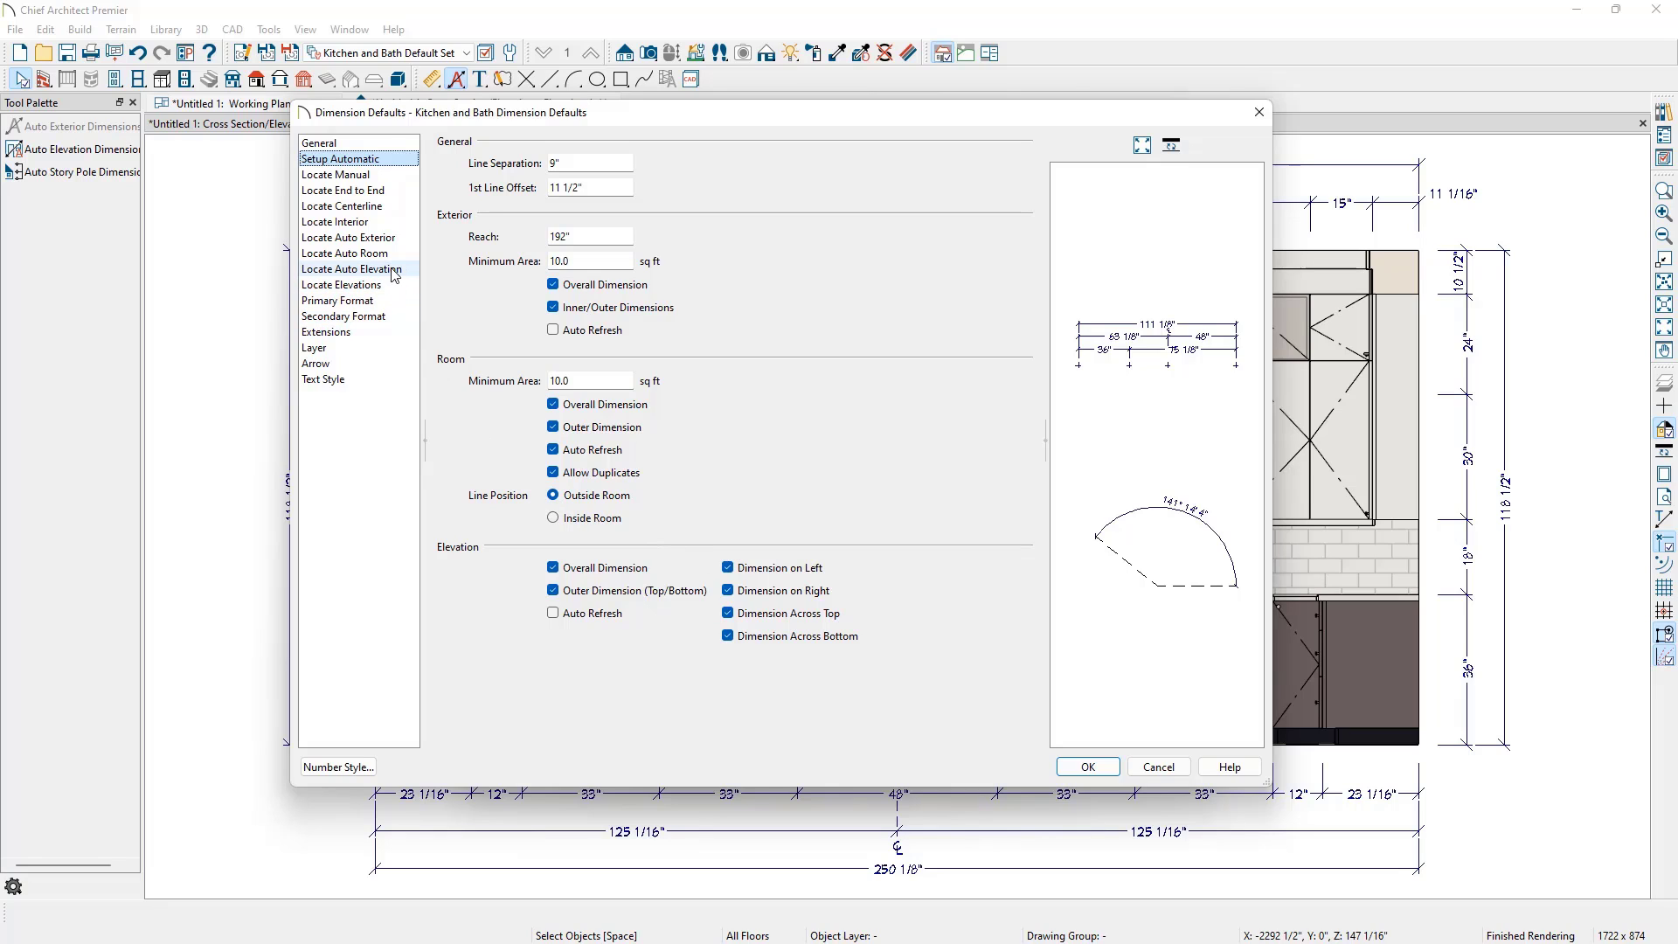
pyautogui.click(349, 268)
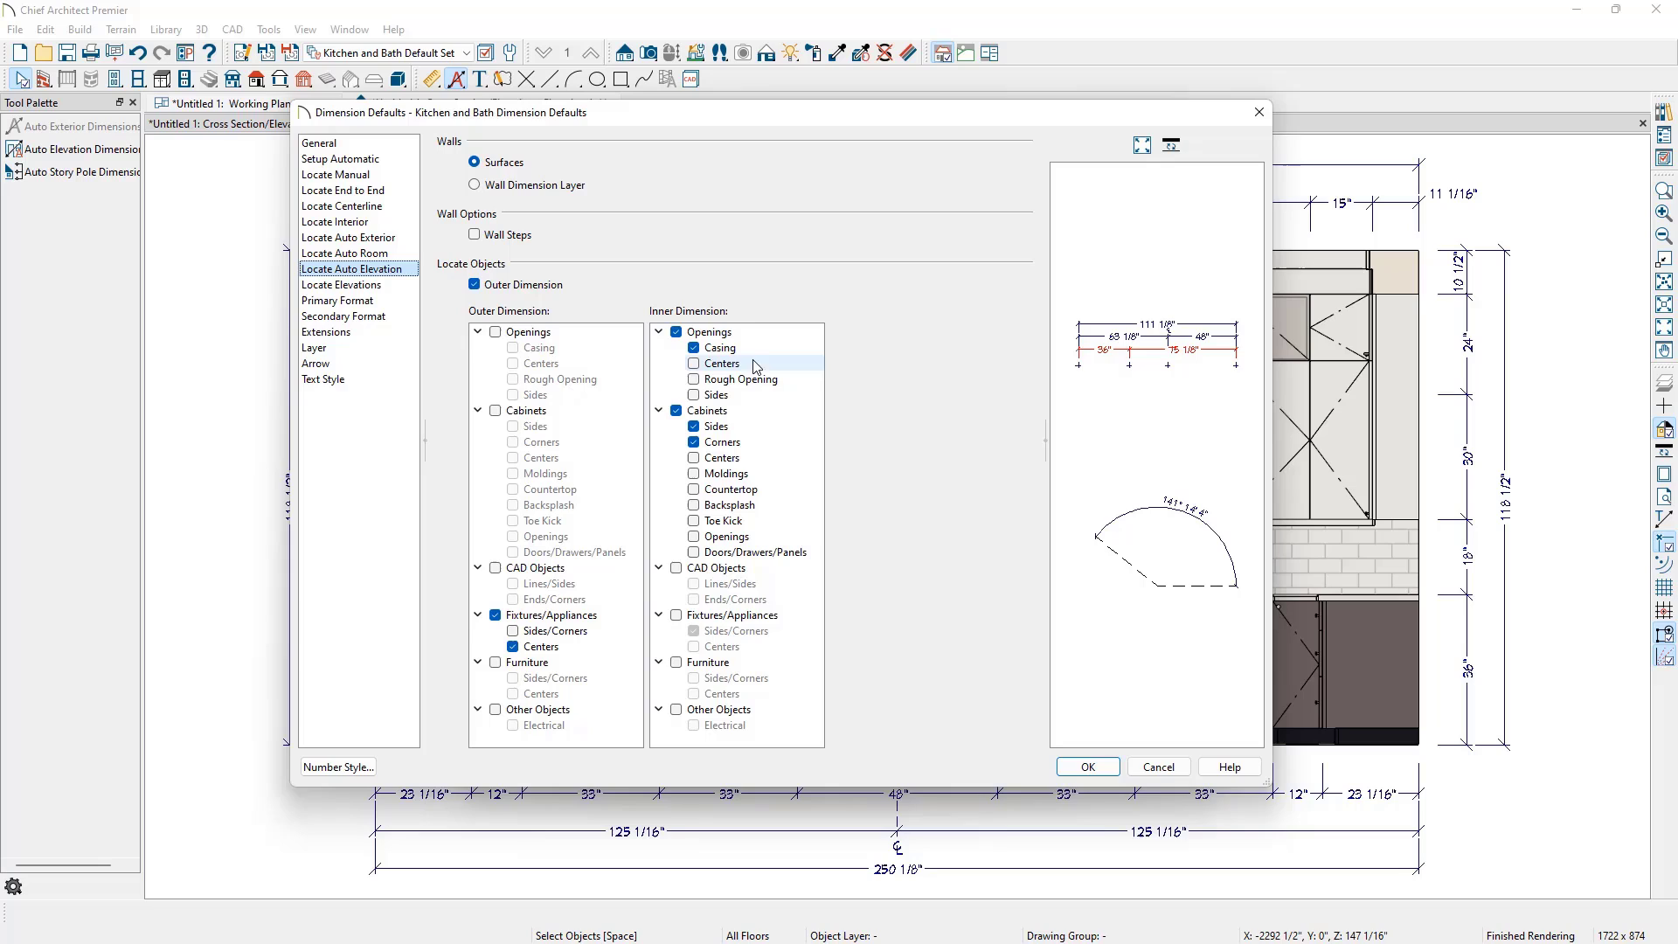
pyautogui.moveTo(767, 367)
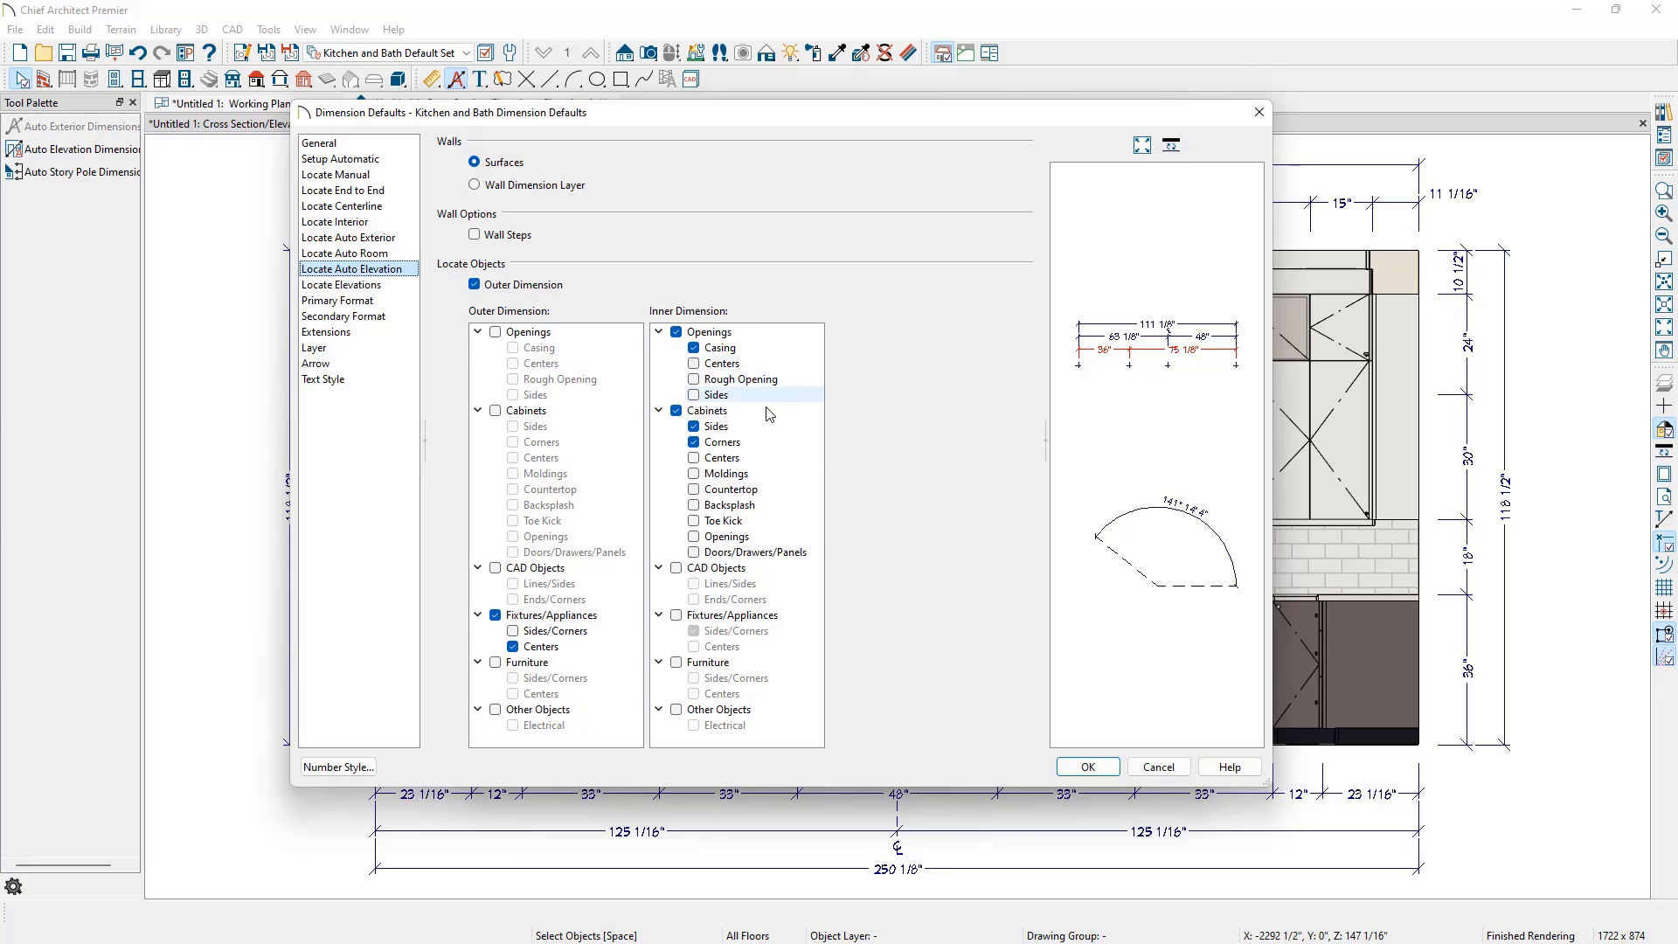
# Add furniture sides and corners to the inner auto elevation dimension objects
pyautogui.click(675, 662)
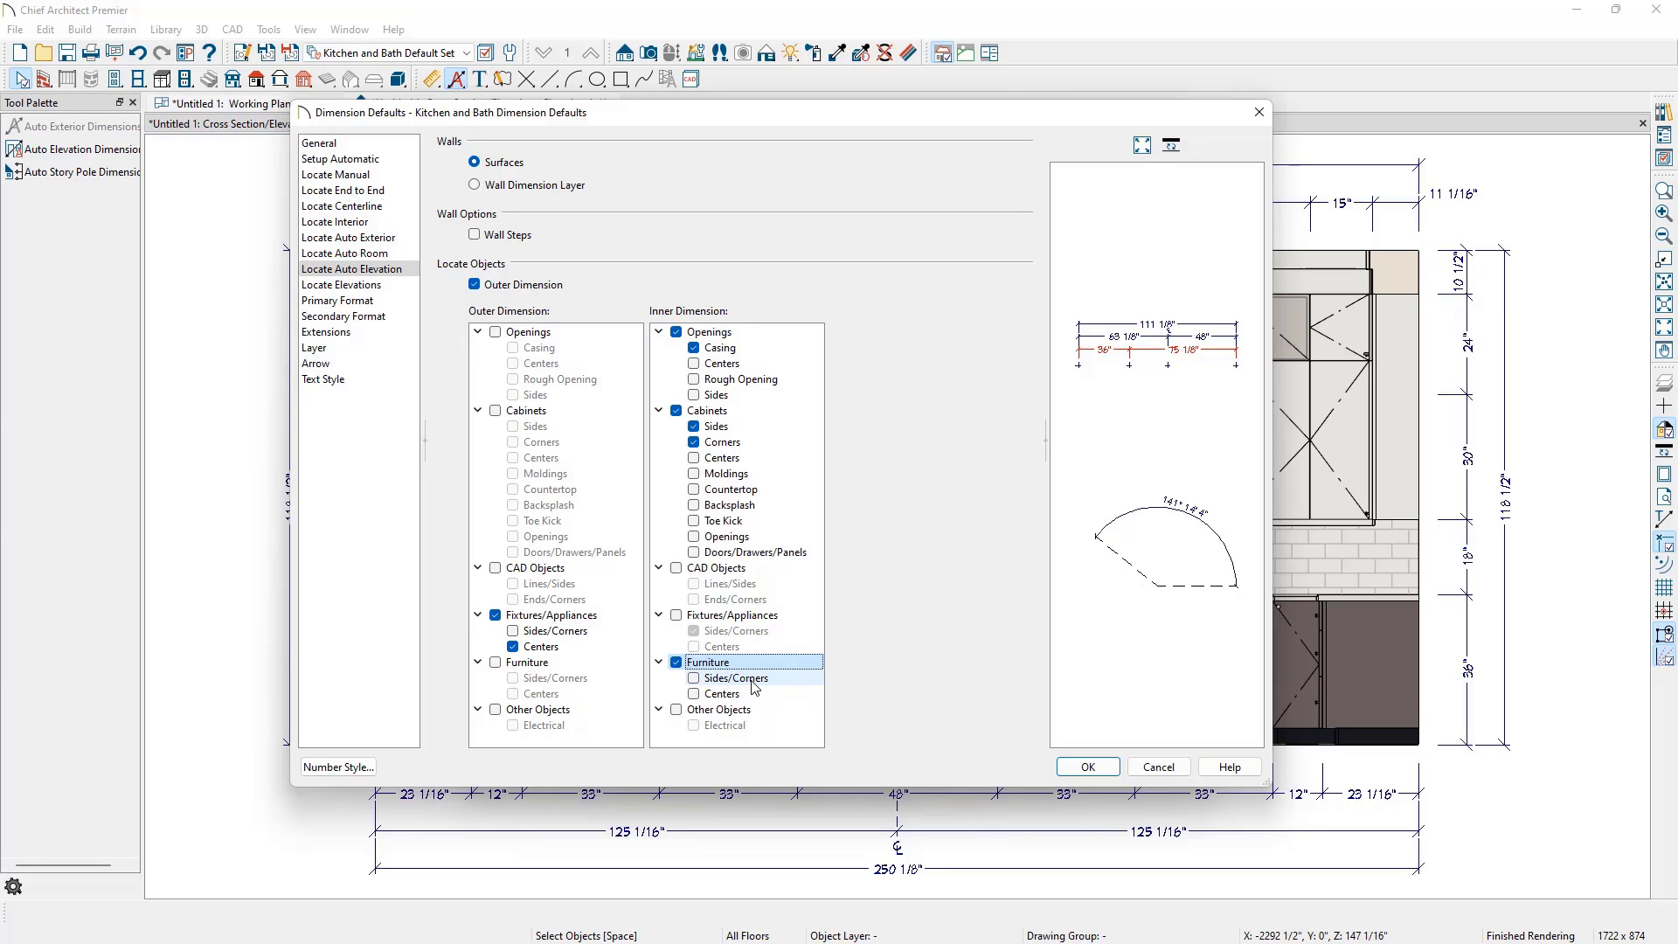
pyautogui.click(735, 677)
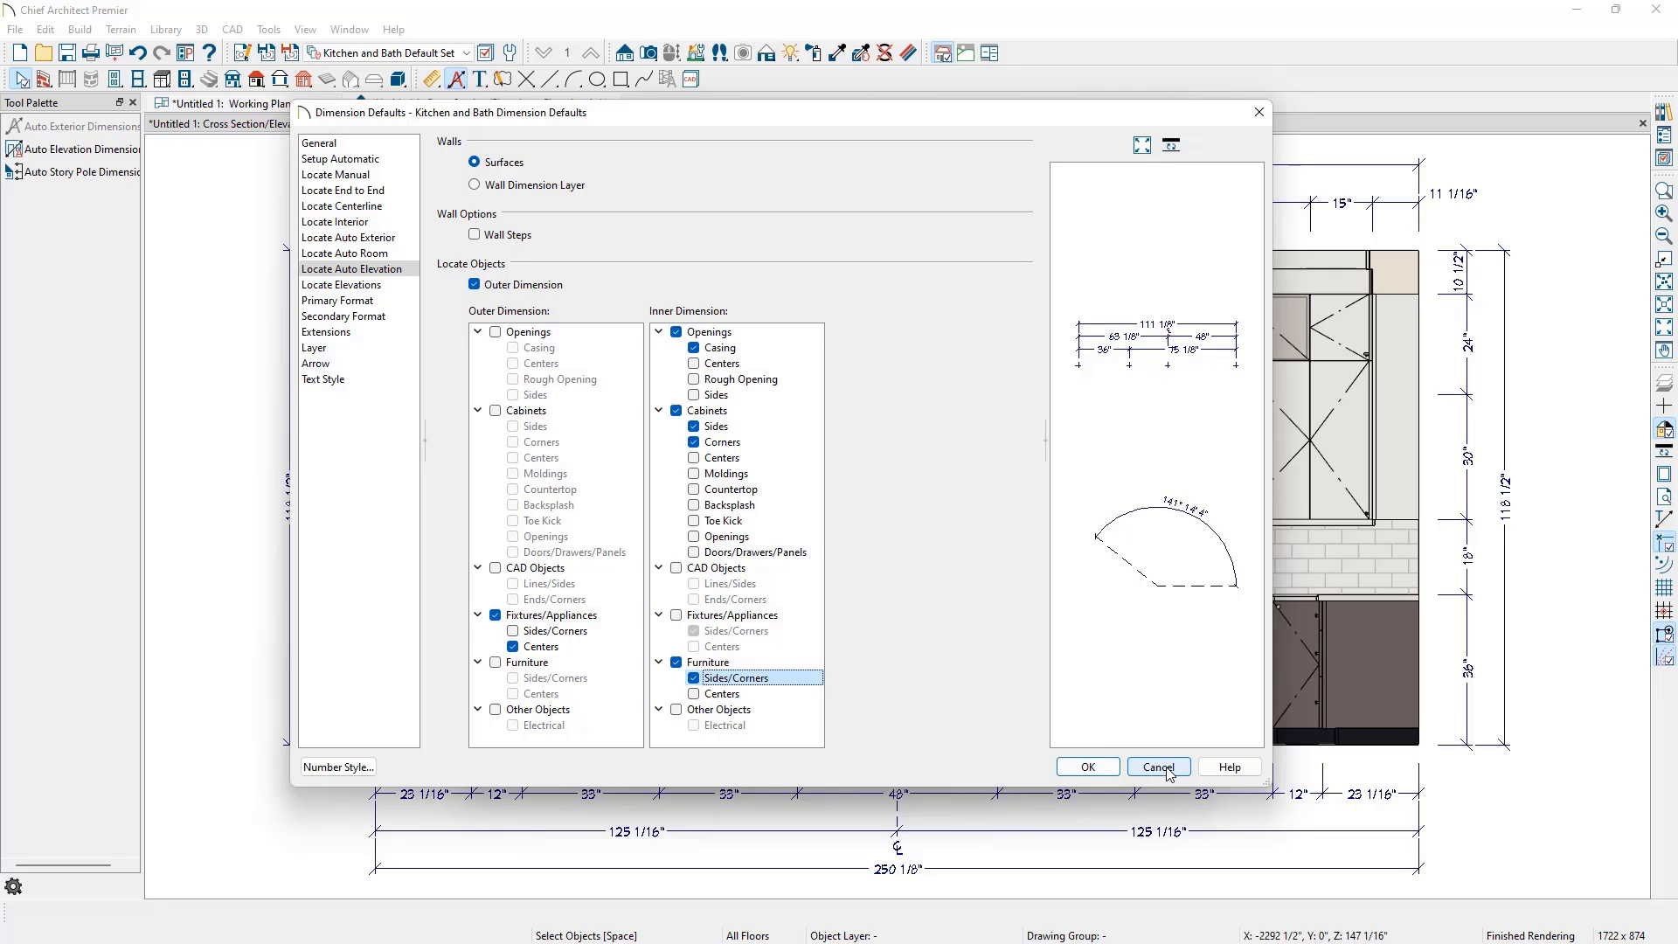
# Cancel Dimension Defaults and the Cross Section/Elevation Specification without saving changes
pyautogui.click(1157, 767)
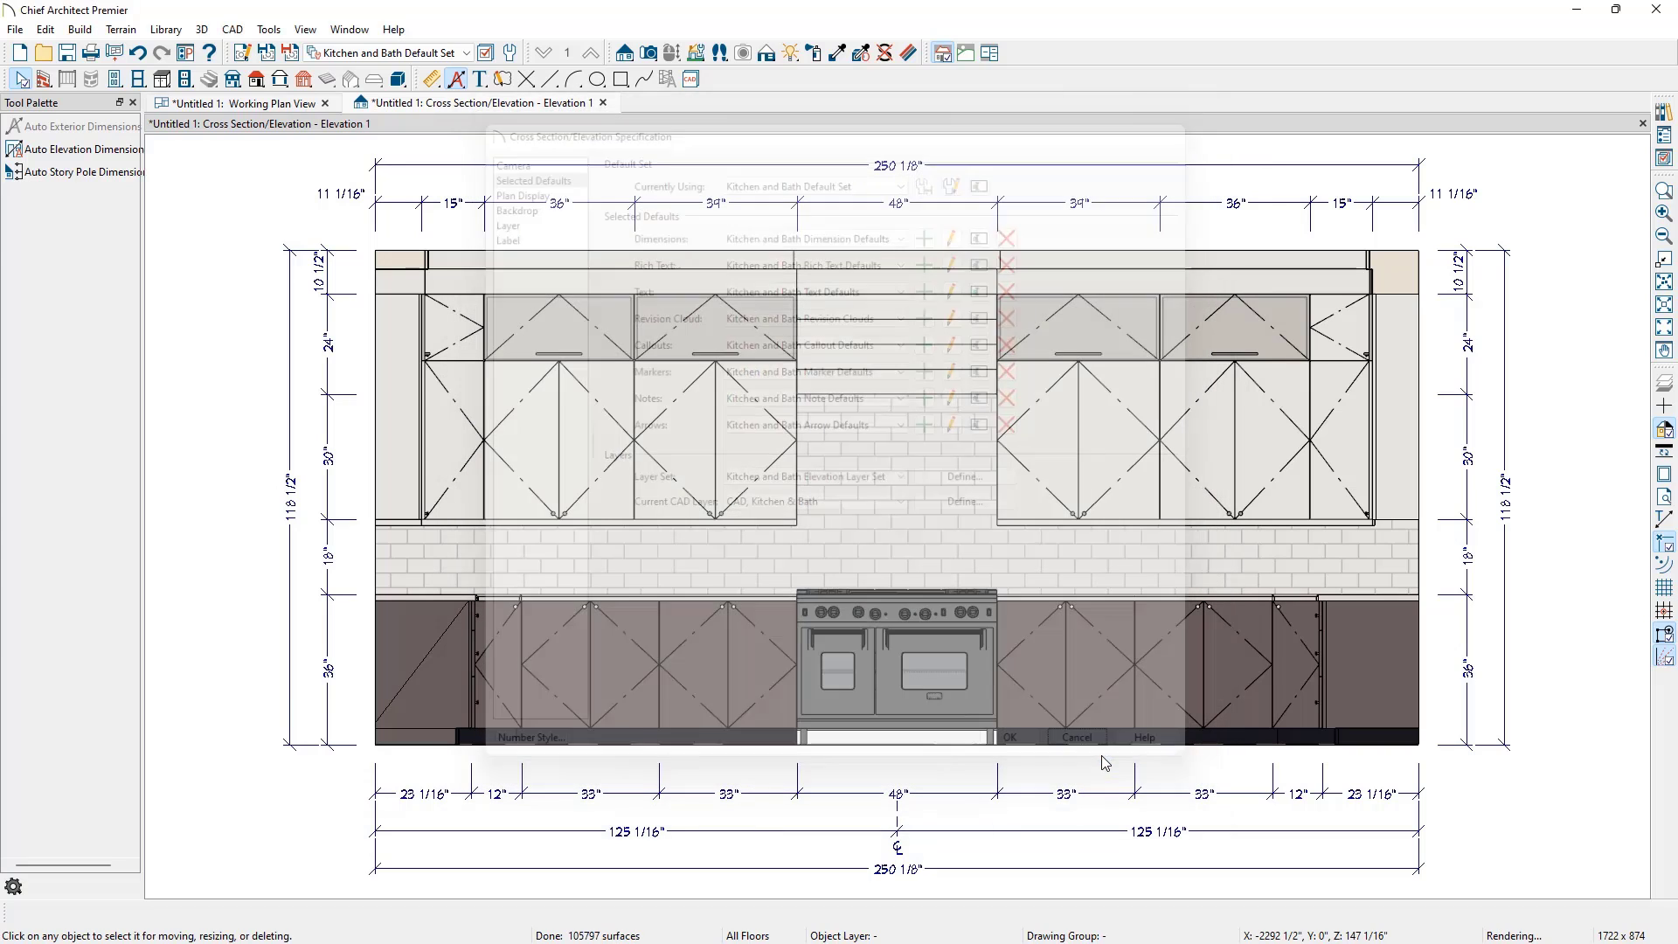
pyautogui.click(1007, 736)
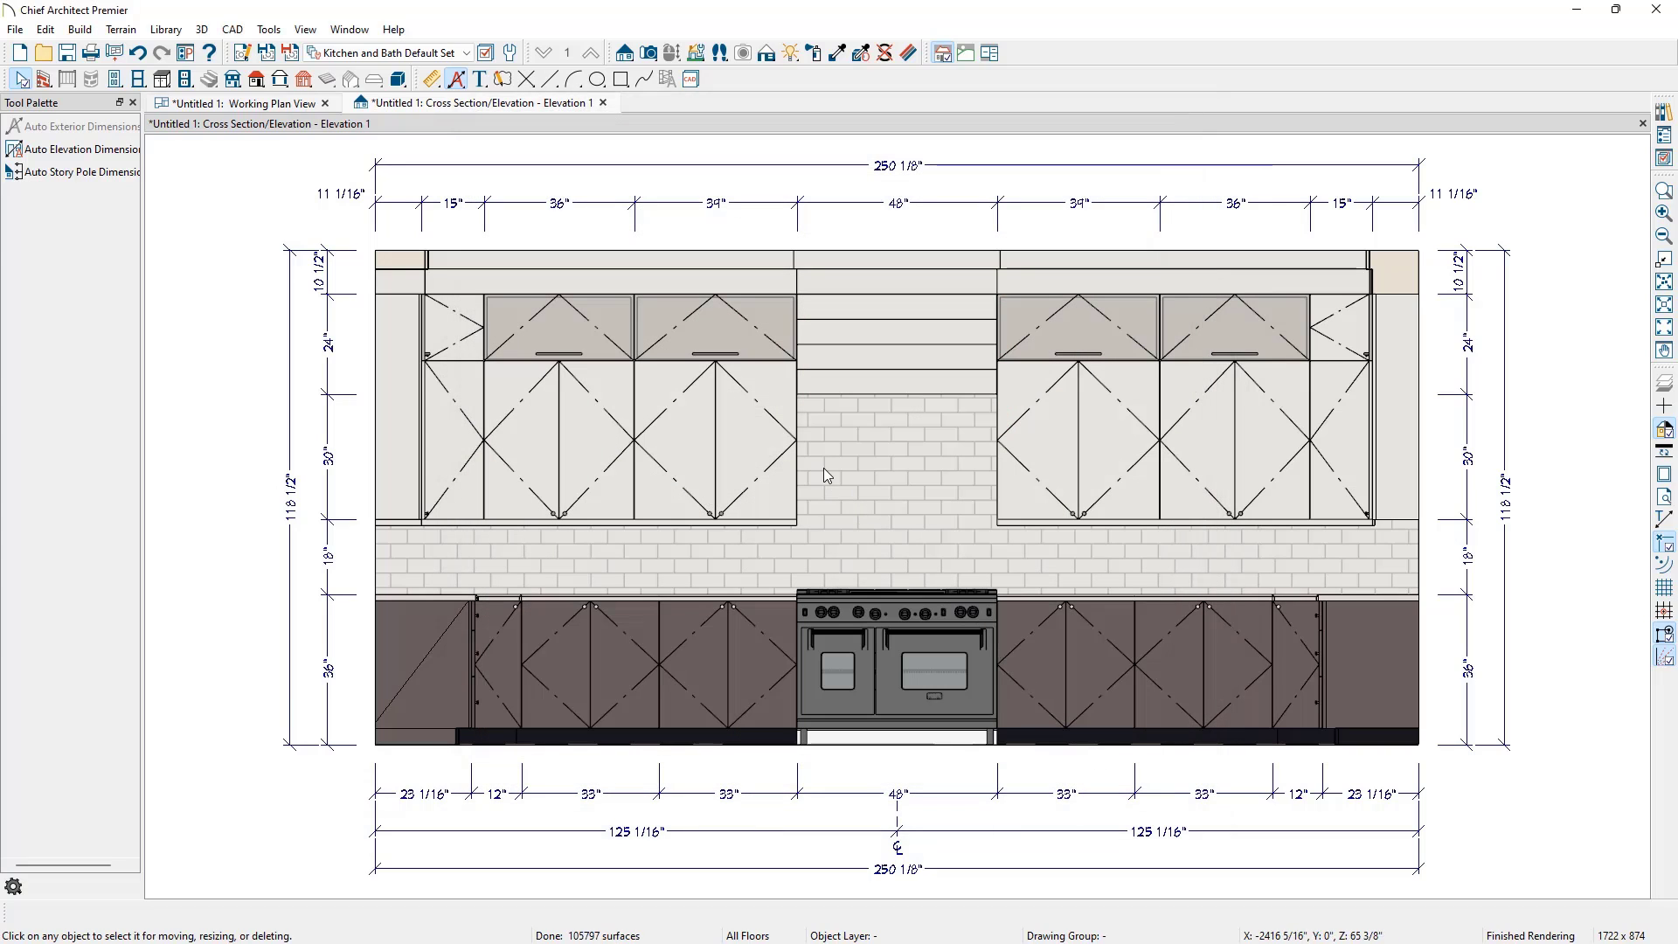
pyautogui.moveTo(439, 66)
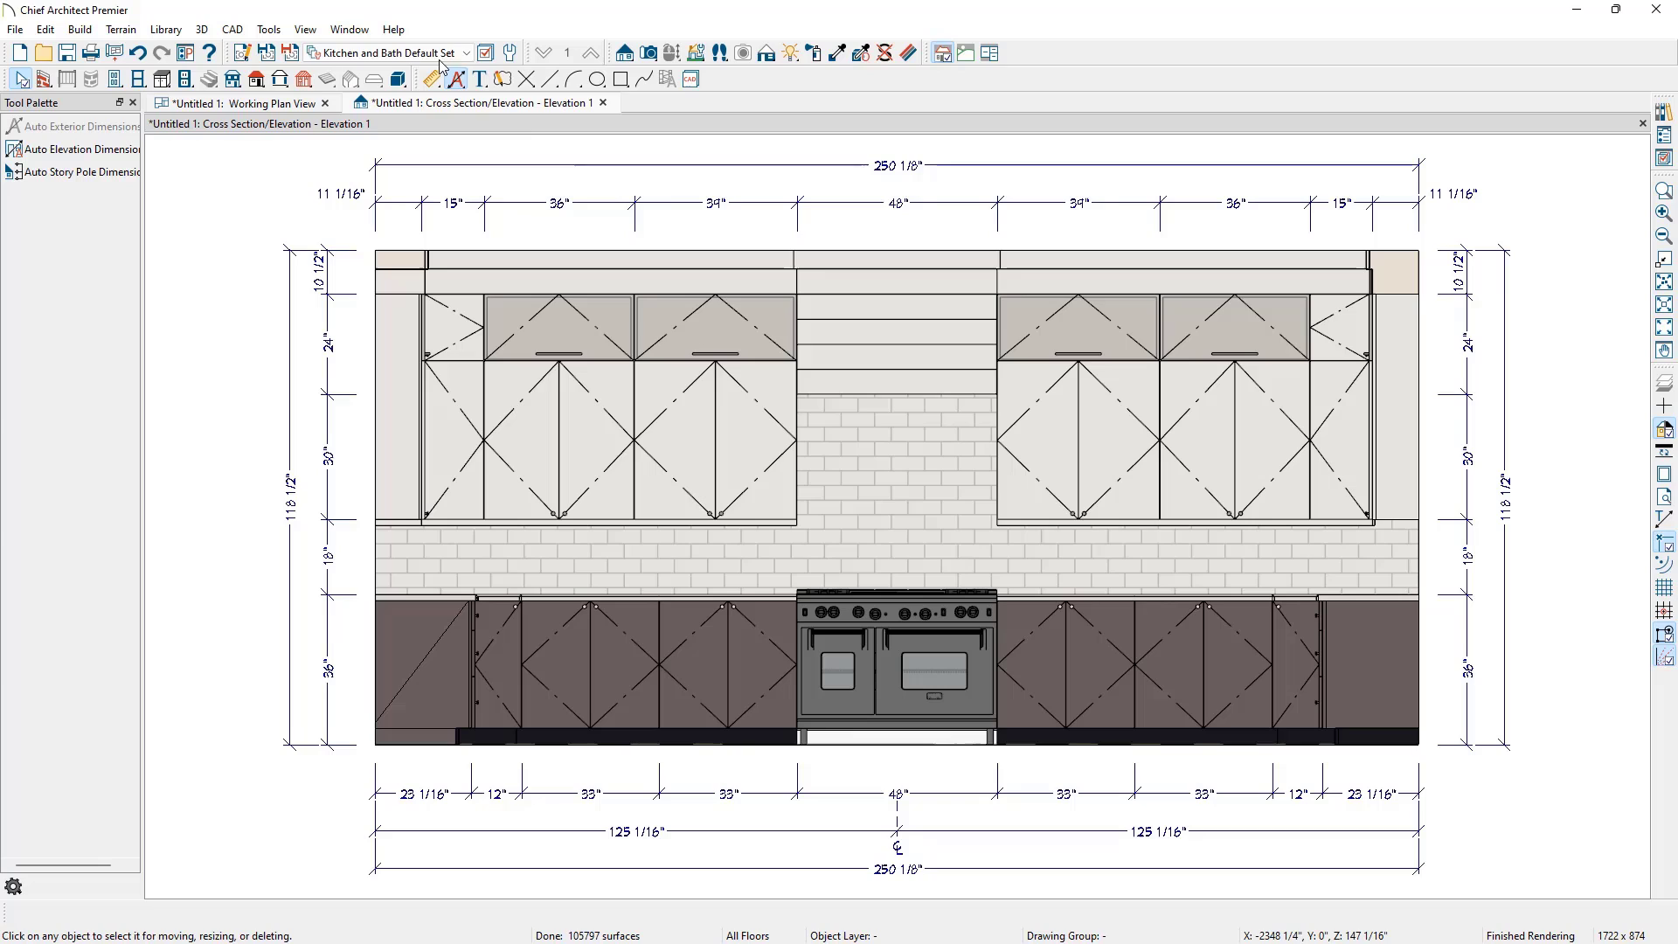
pyautogui.moveTo(439, 62)
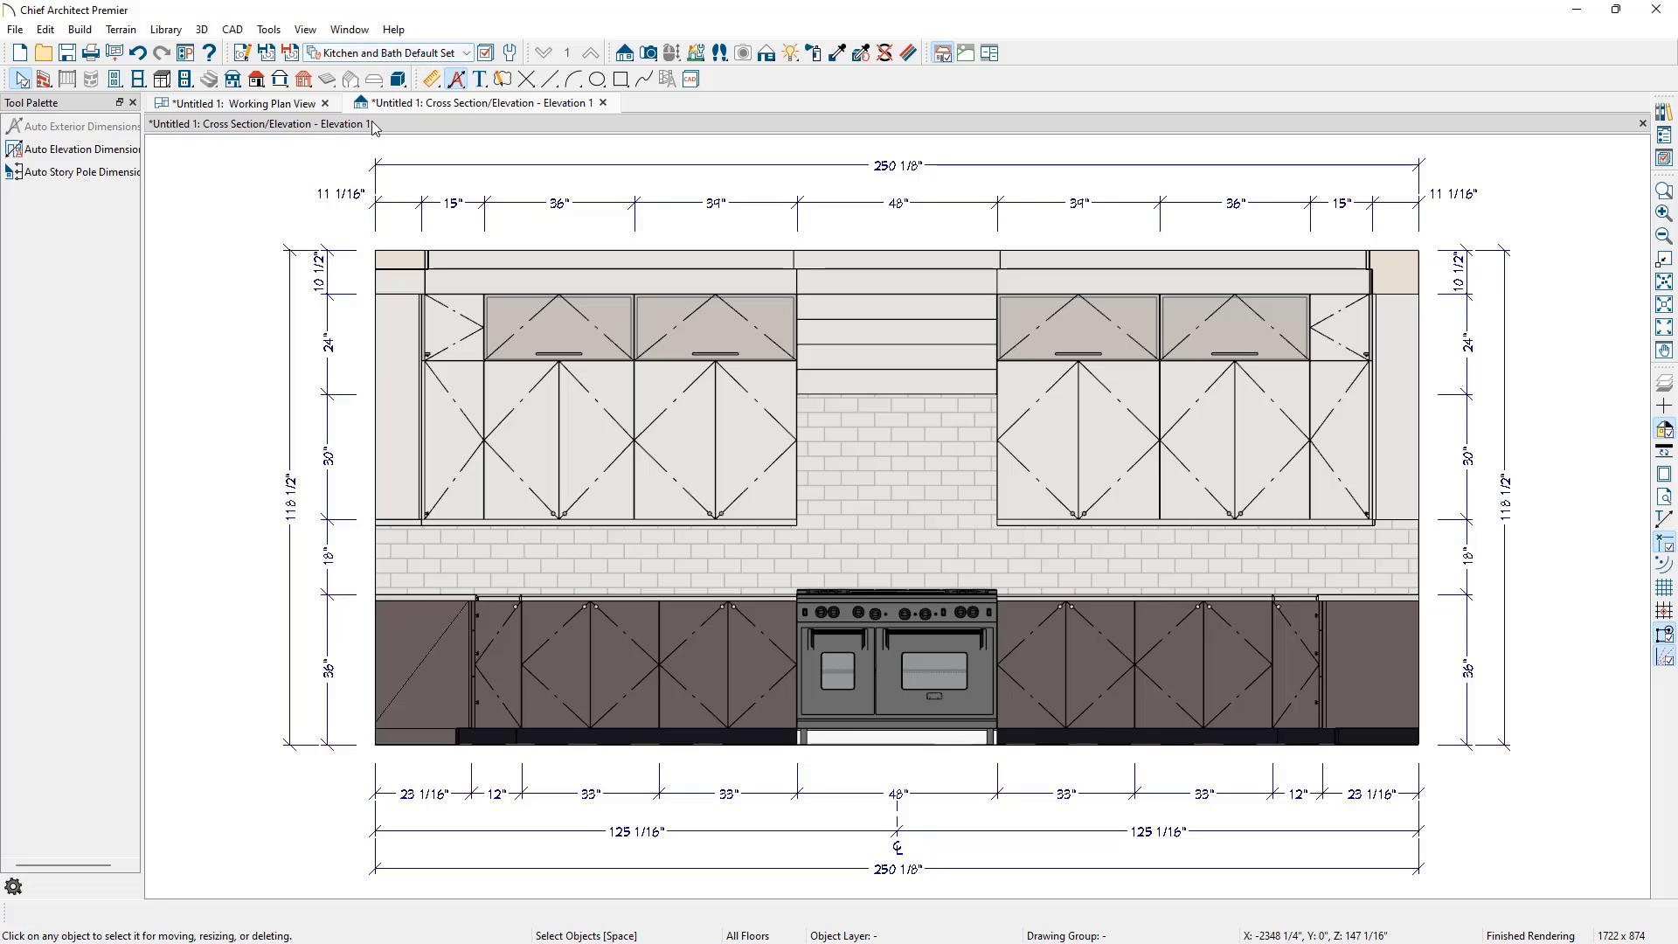
pyautogui.moveTo(367, 158)
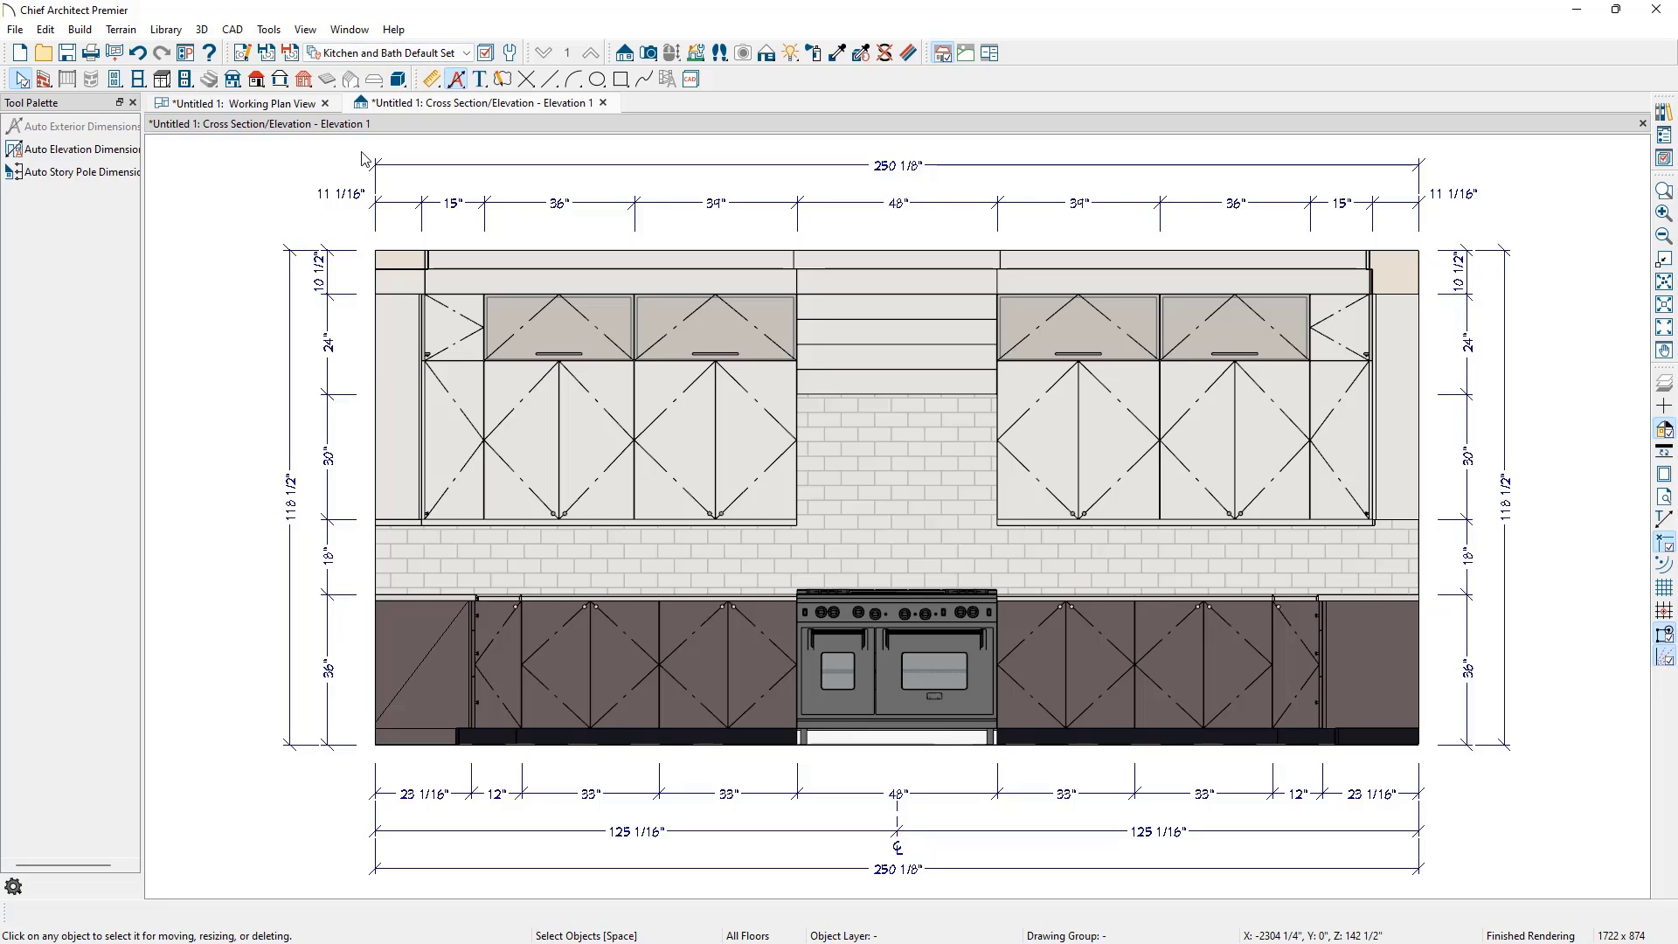
# Open the plan's Default Settings and select Wall Elevation under Camera Tools
pyautogui.click(45, 29)
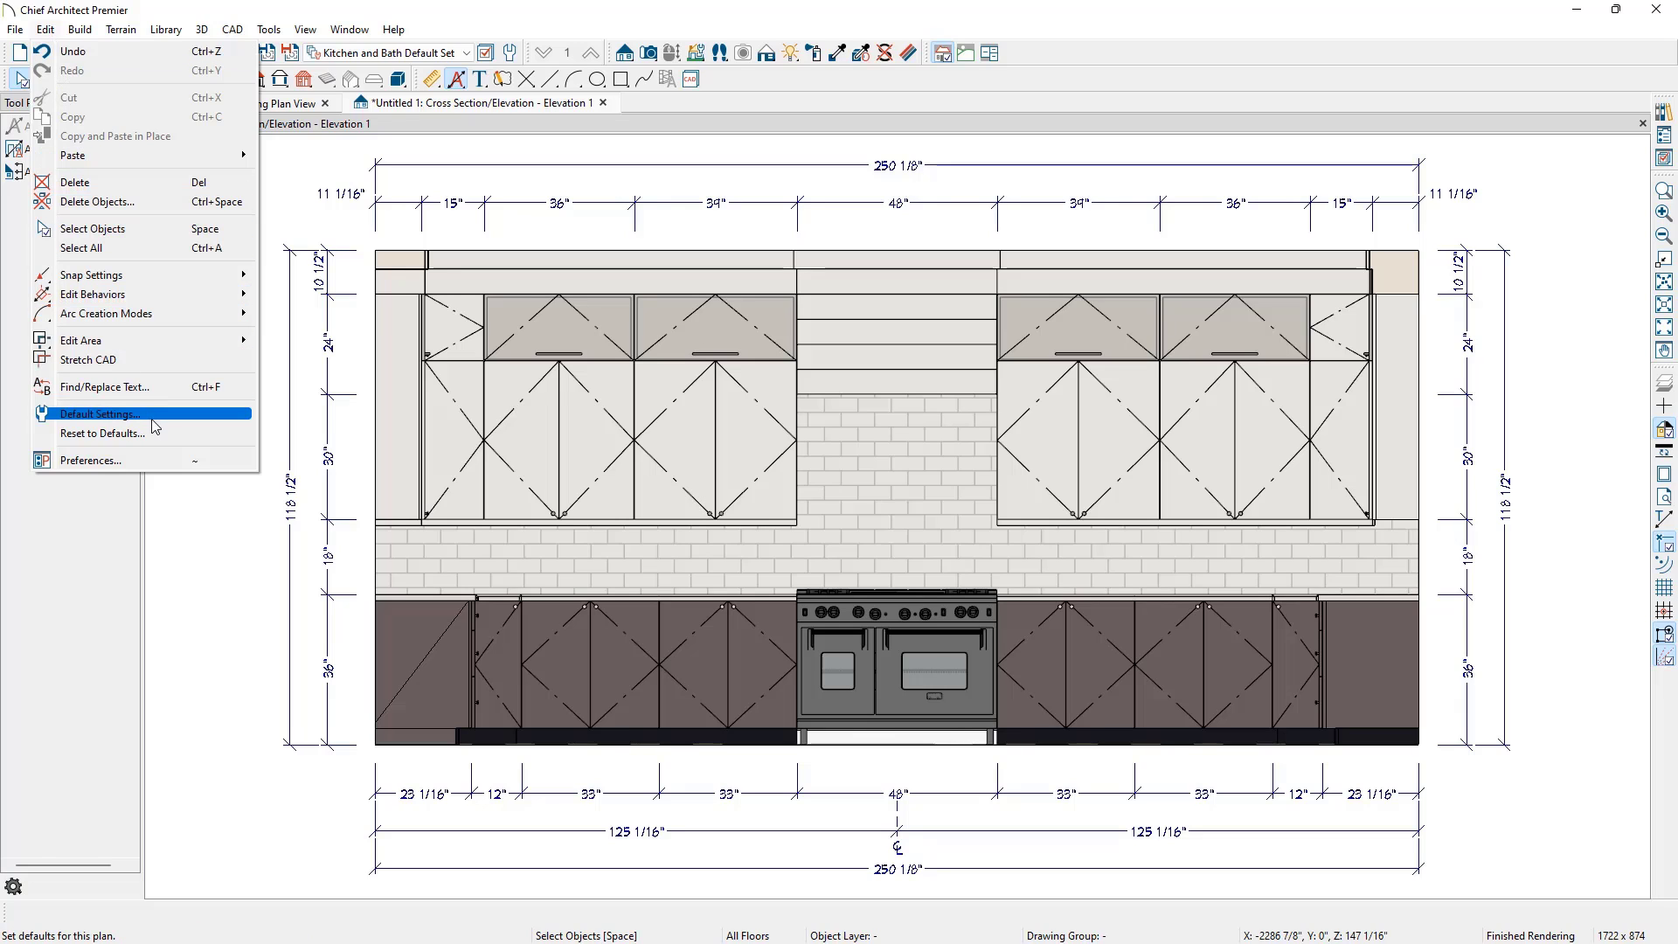
pyautogui.moveTo(187, 418)
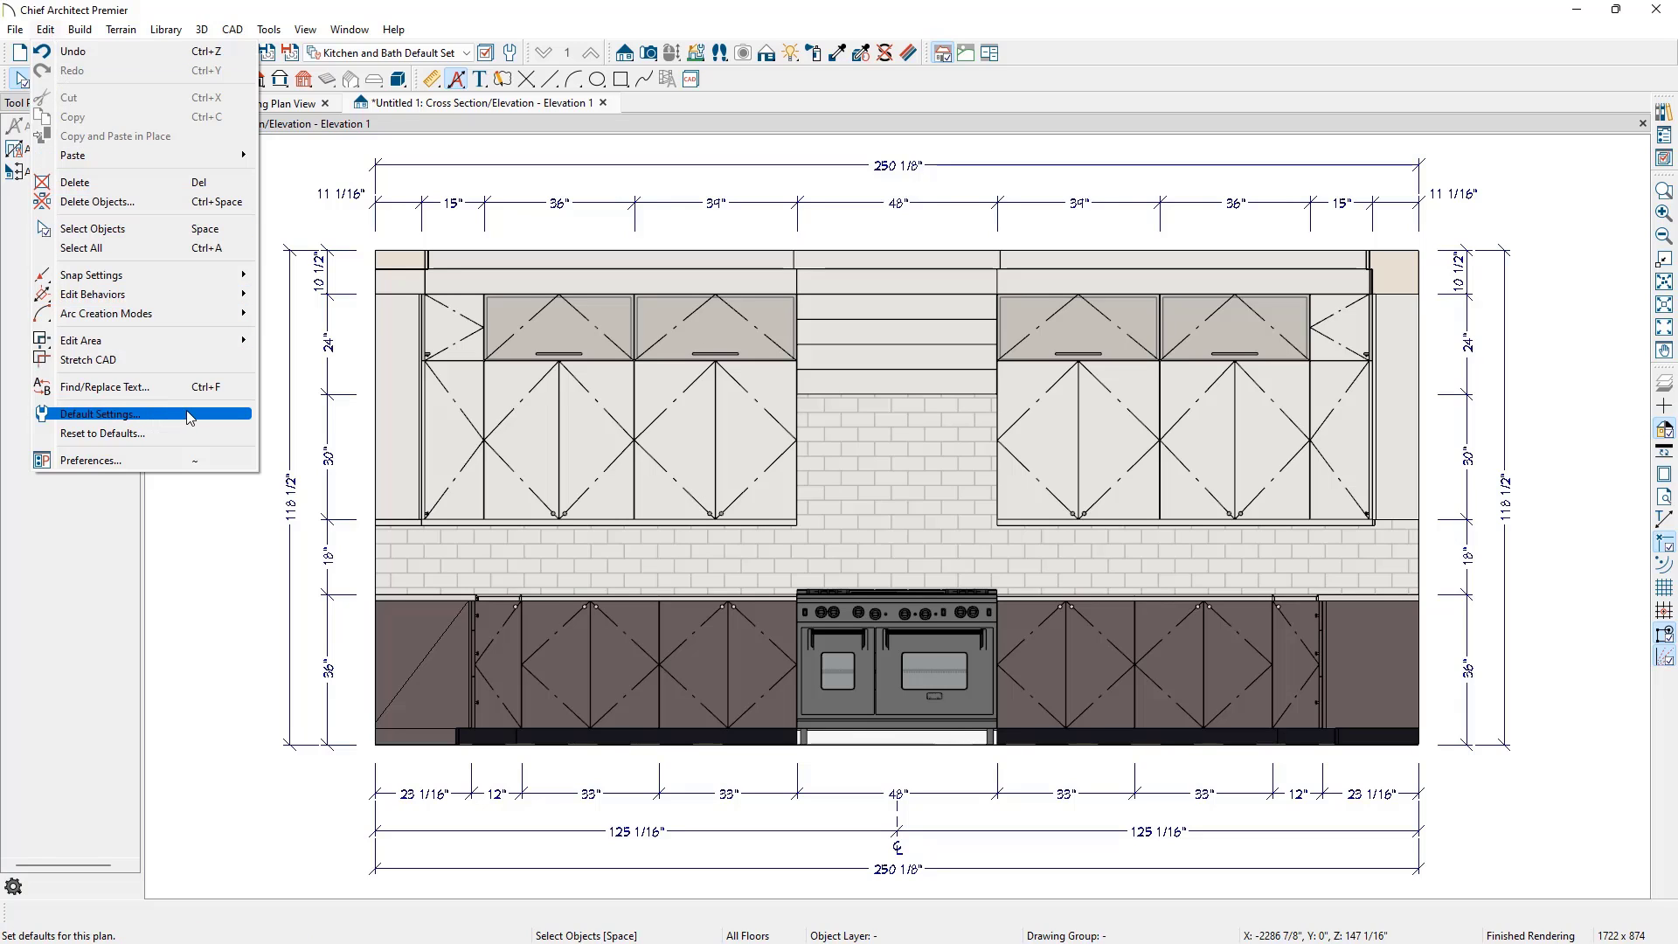
pyautogui.click(97, 415)
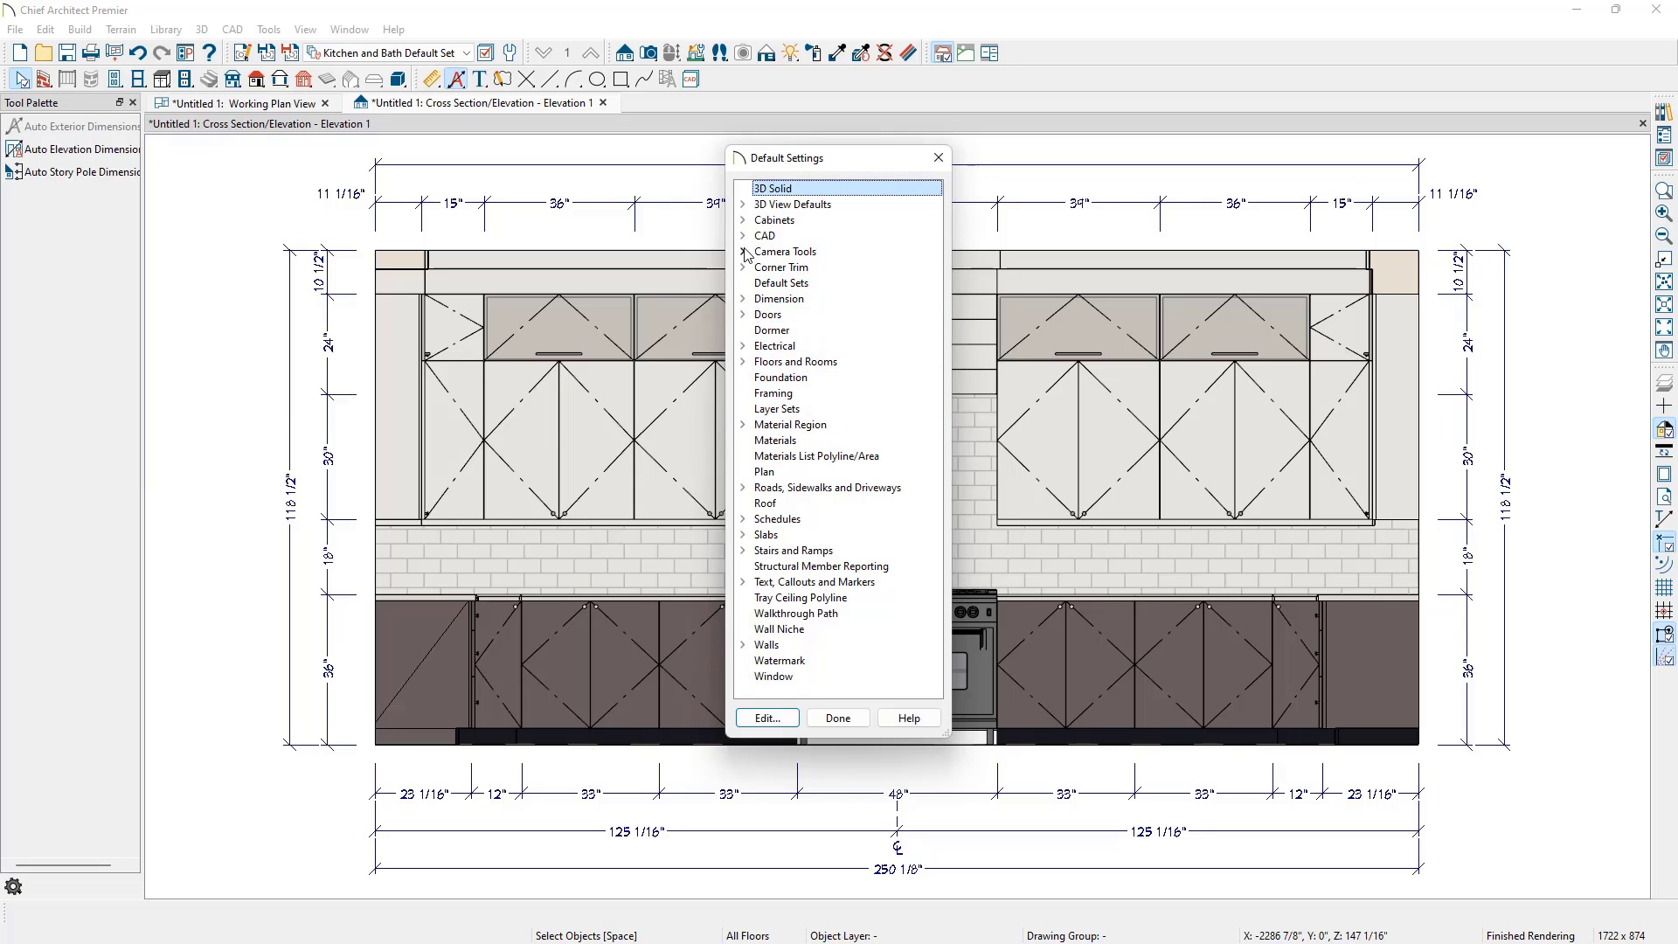
pyautogui.click(785, 250)
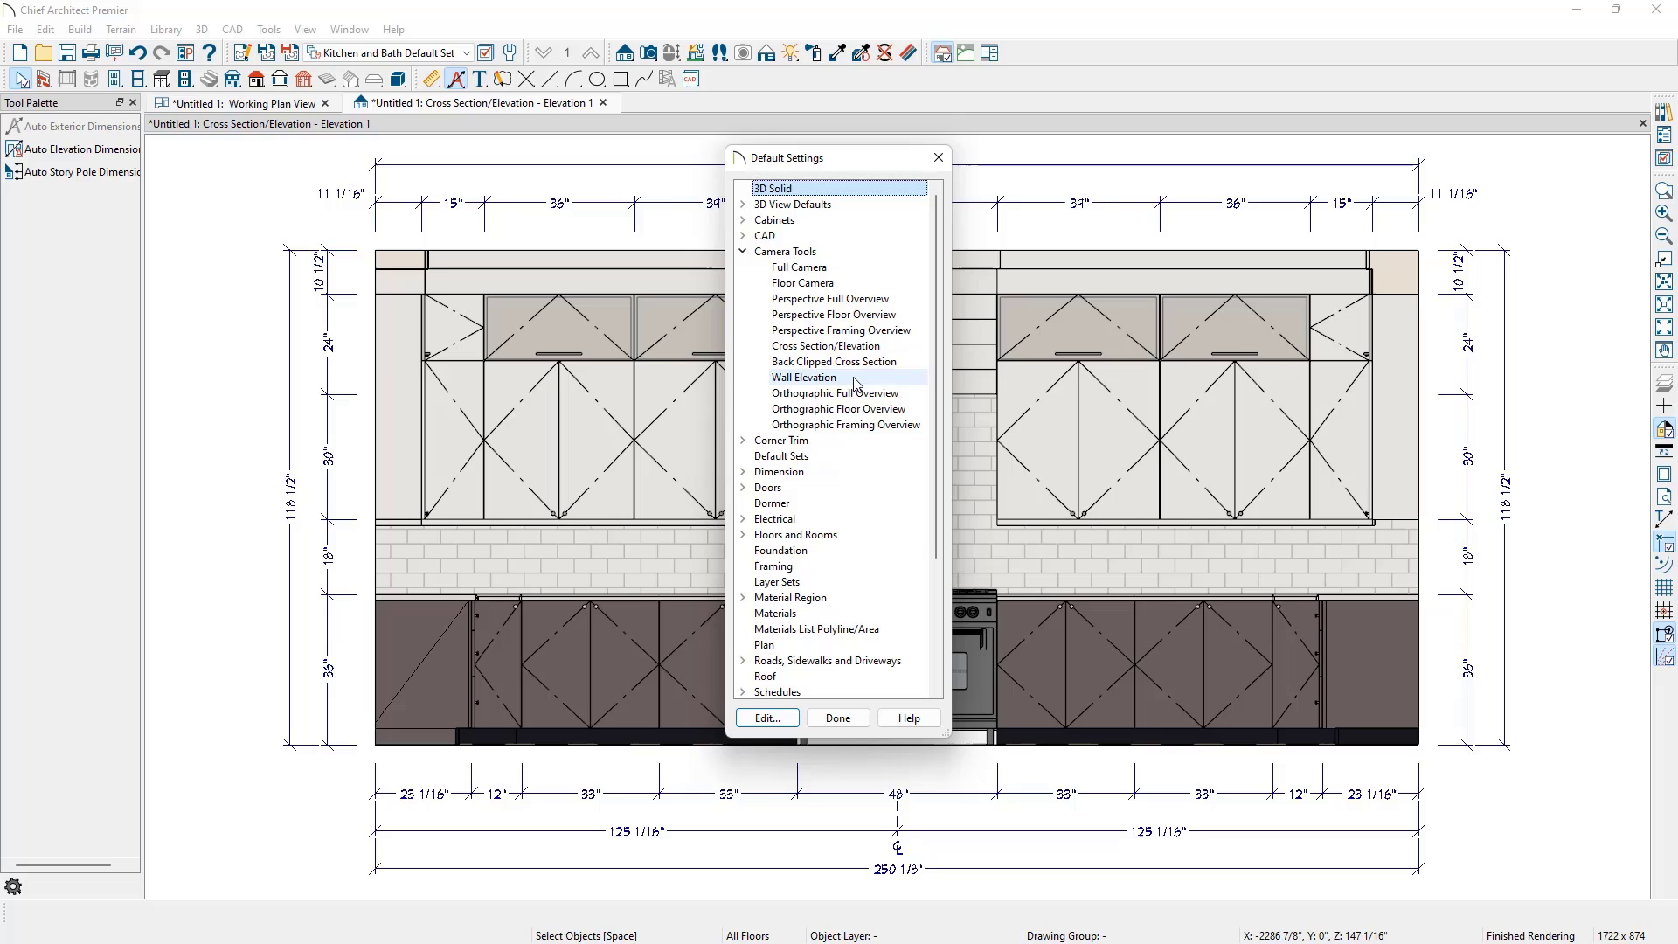
pyautogui.click(804, 376)
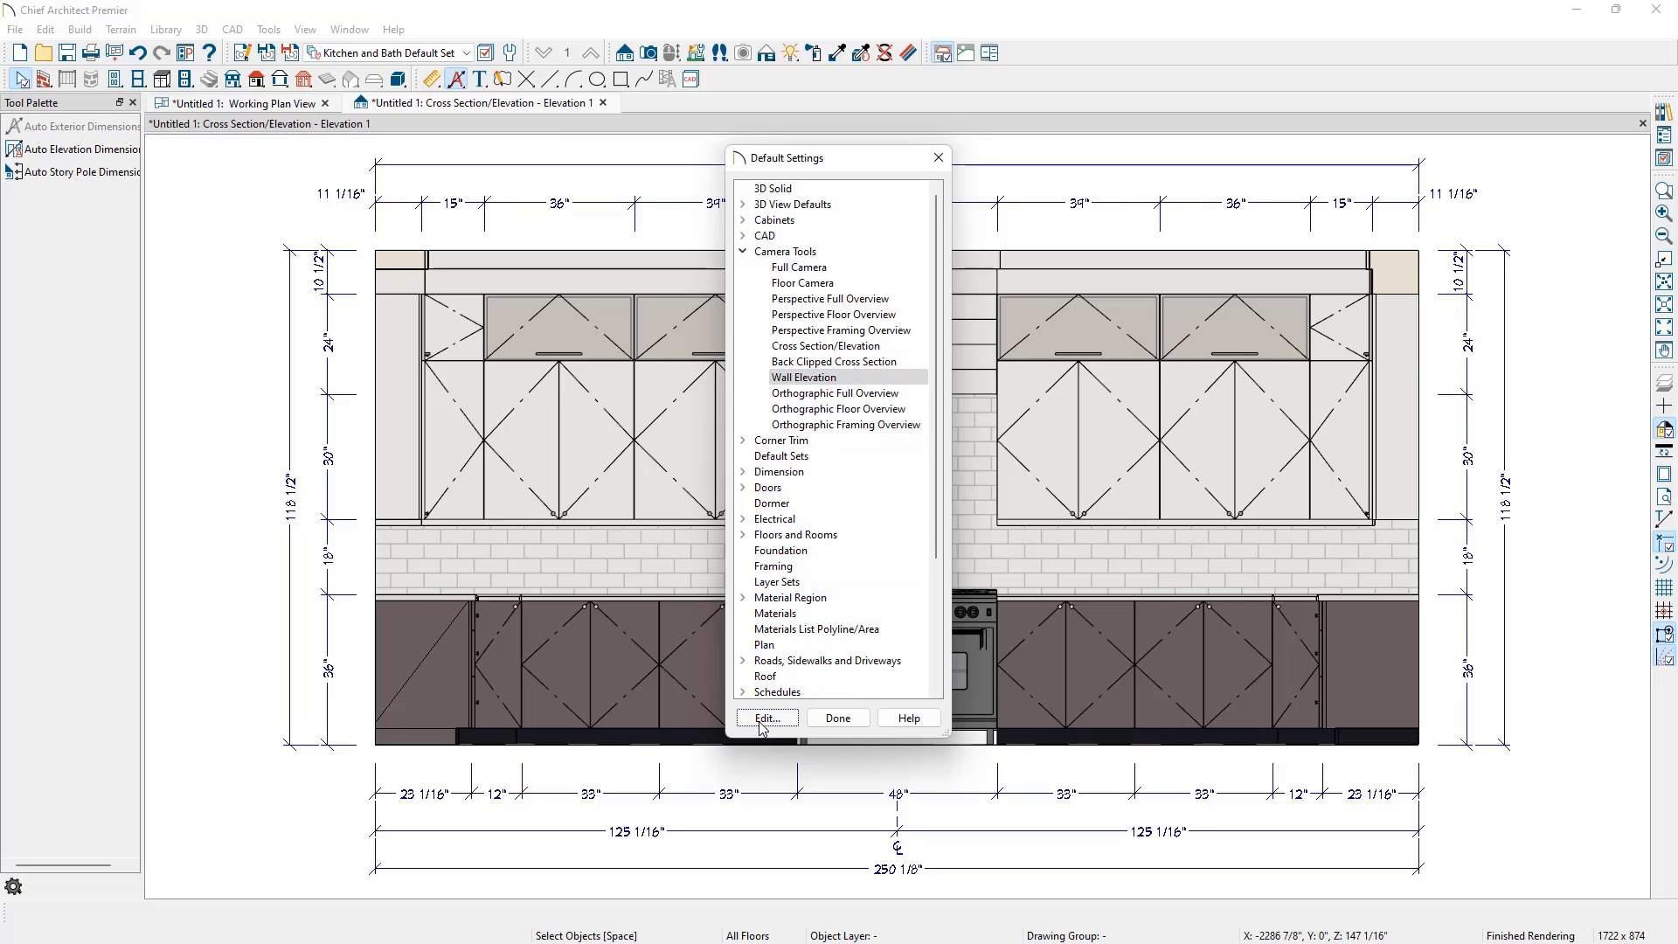
# Open Wall Elevation Defaults and review its Kitchen and Bath default and dimension sets
pyautogui.click(766, 717)
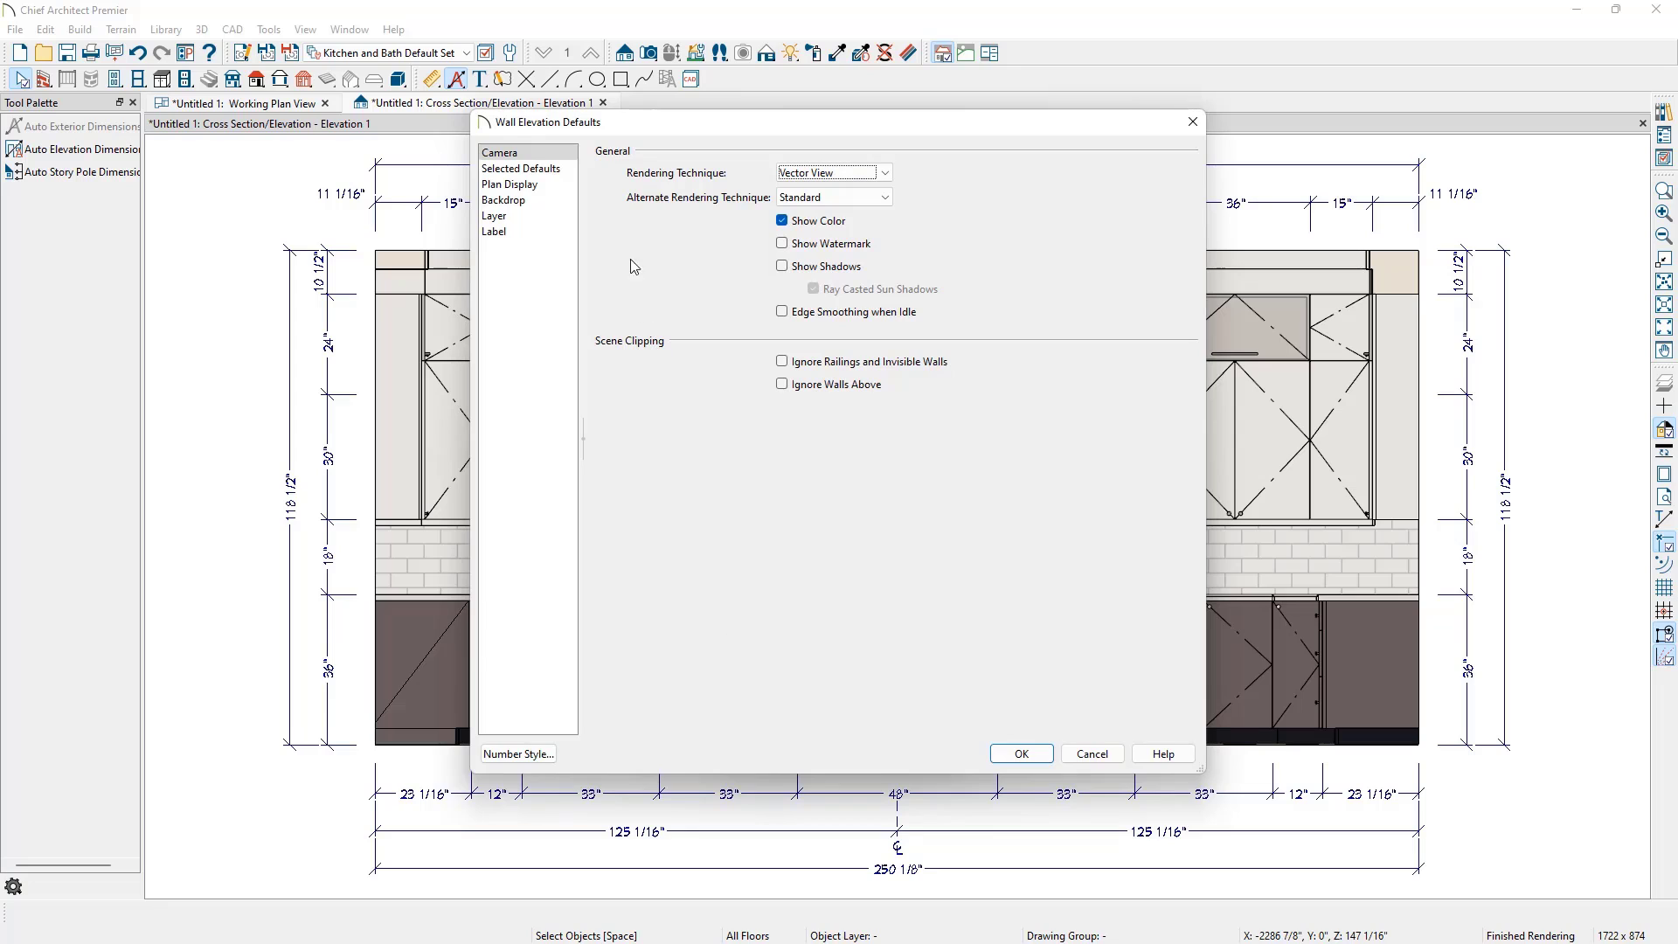
pyautogui.click(523, 168)
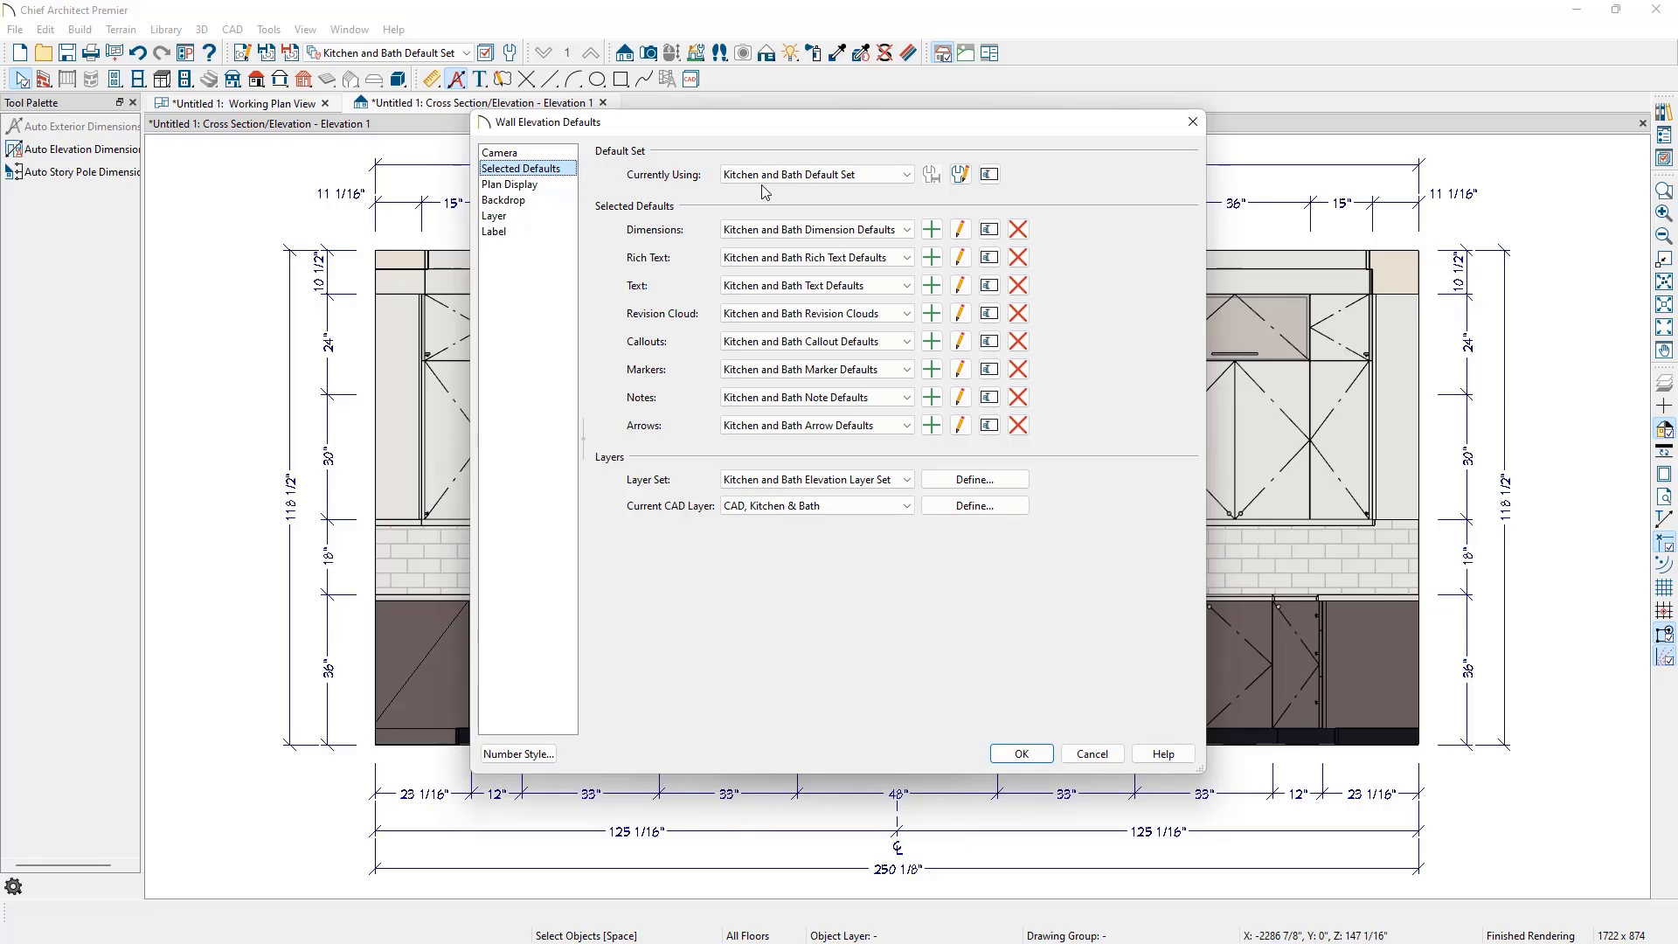
pyautogui.click(813, 174)
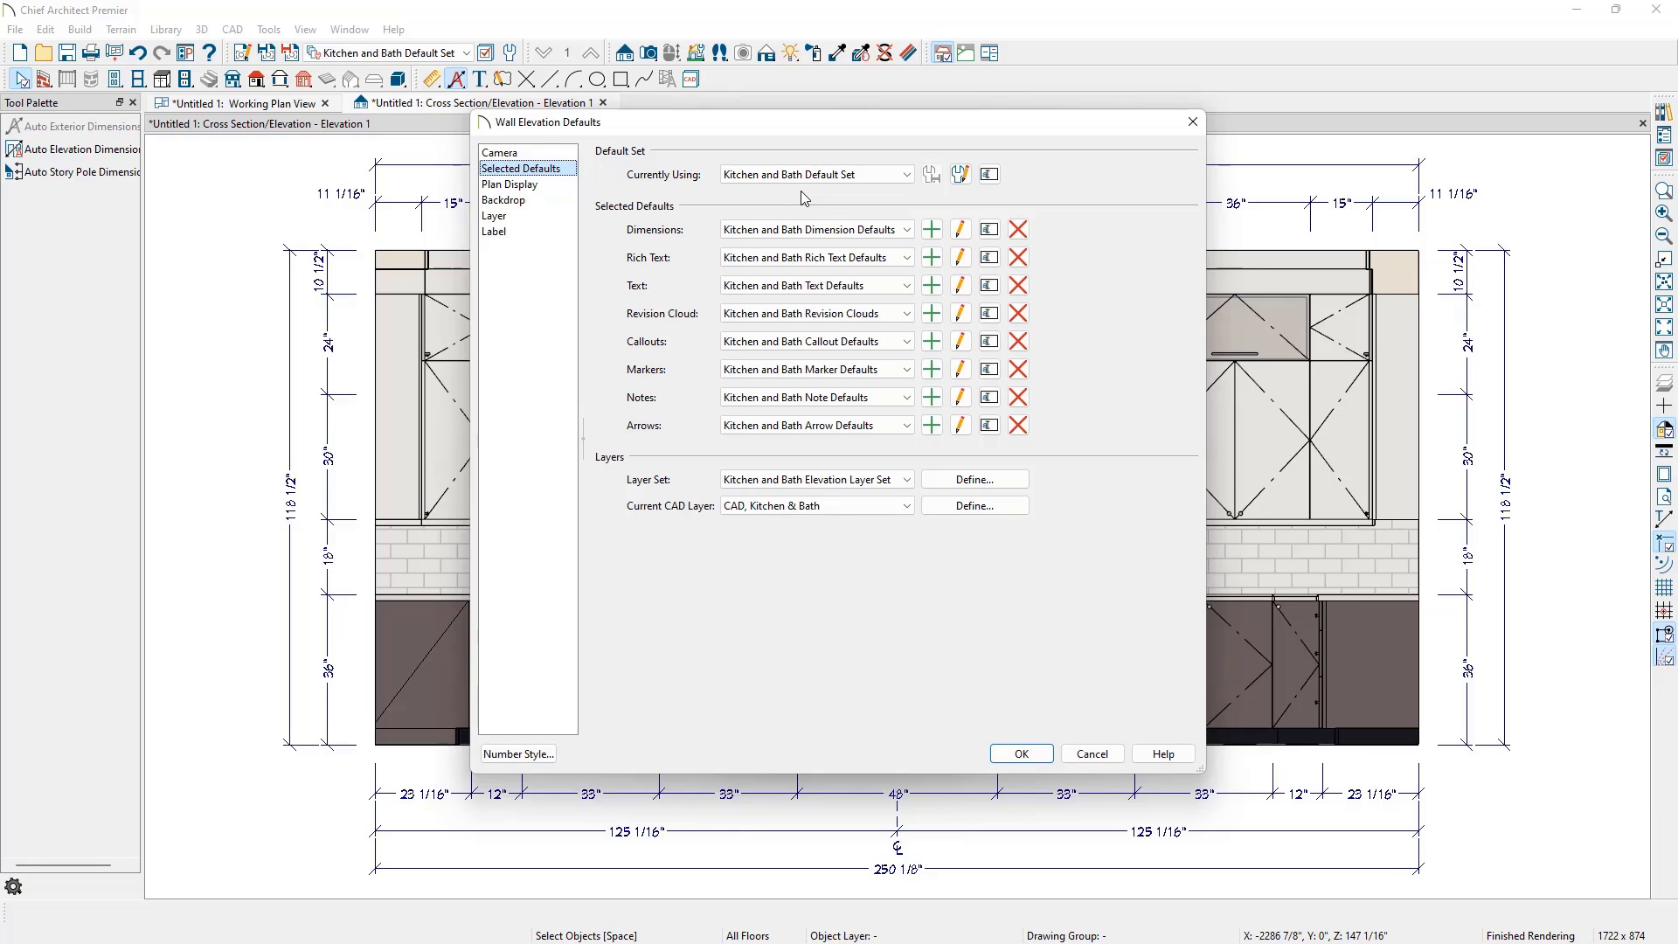
pyautogui.click(813, 229)
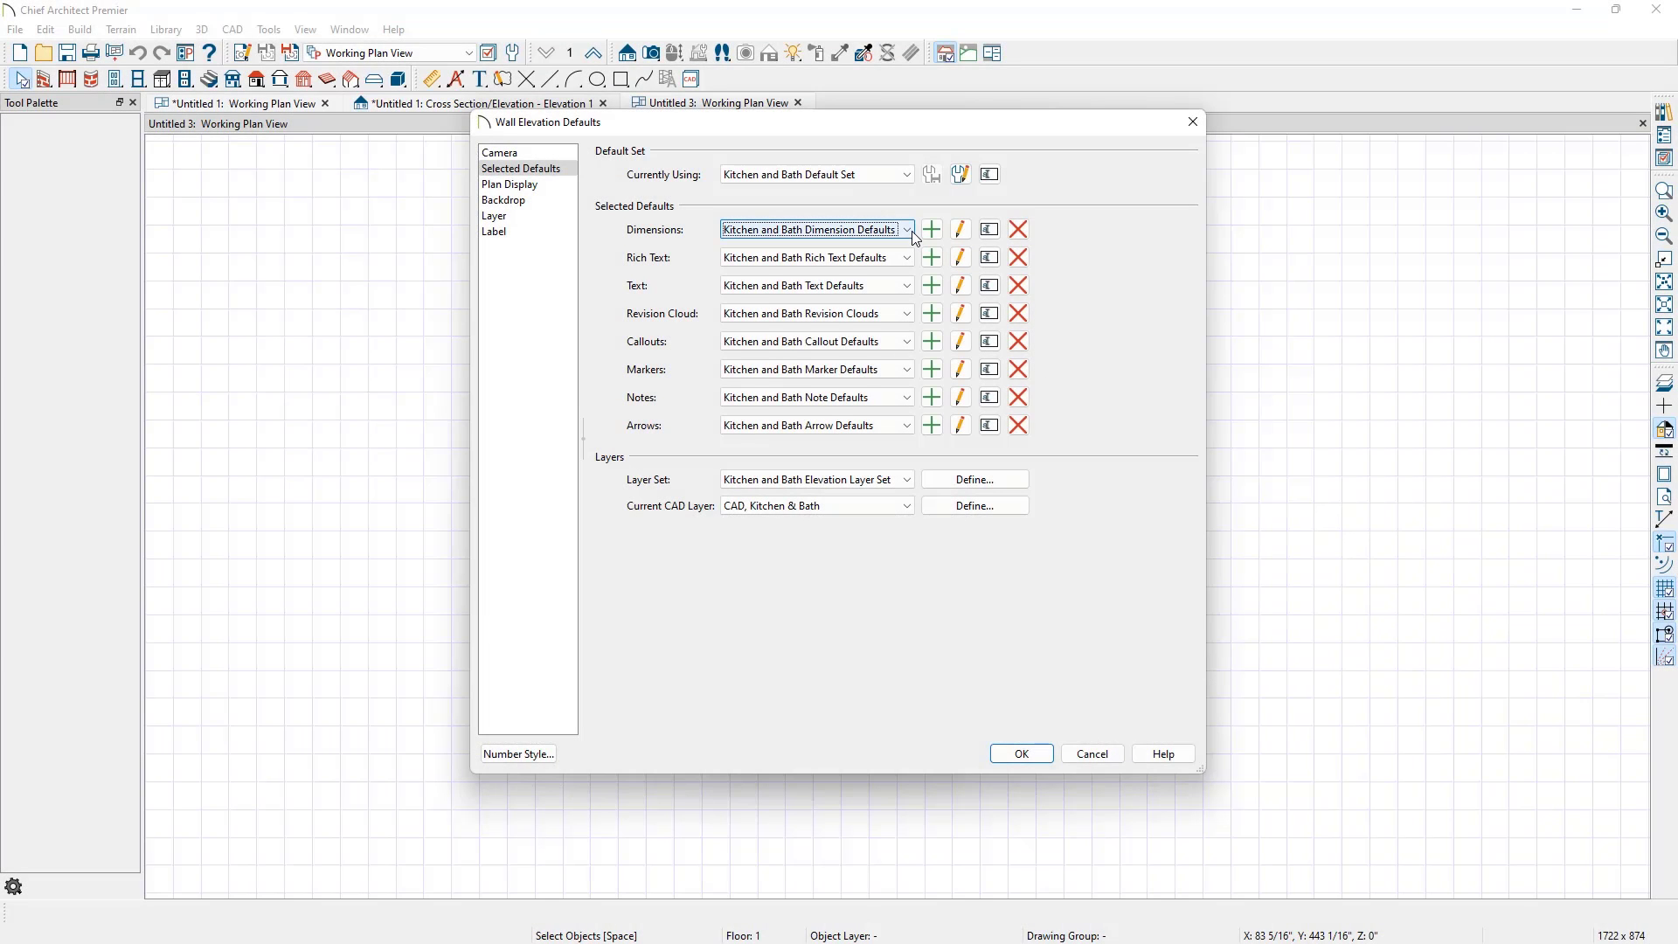
# List the dimension default sets available for wall elevations in Untitled 3
pyautogui.click(907, 229)
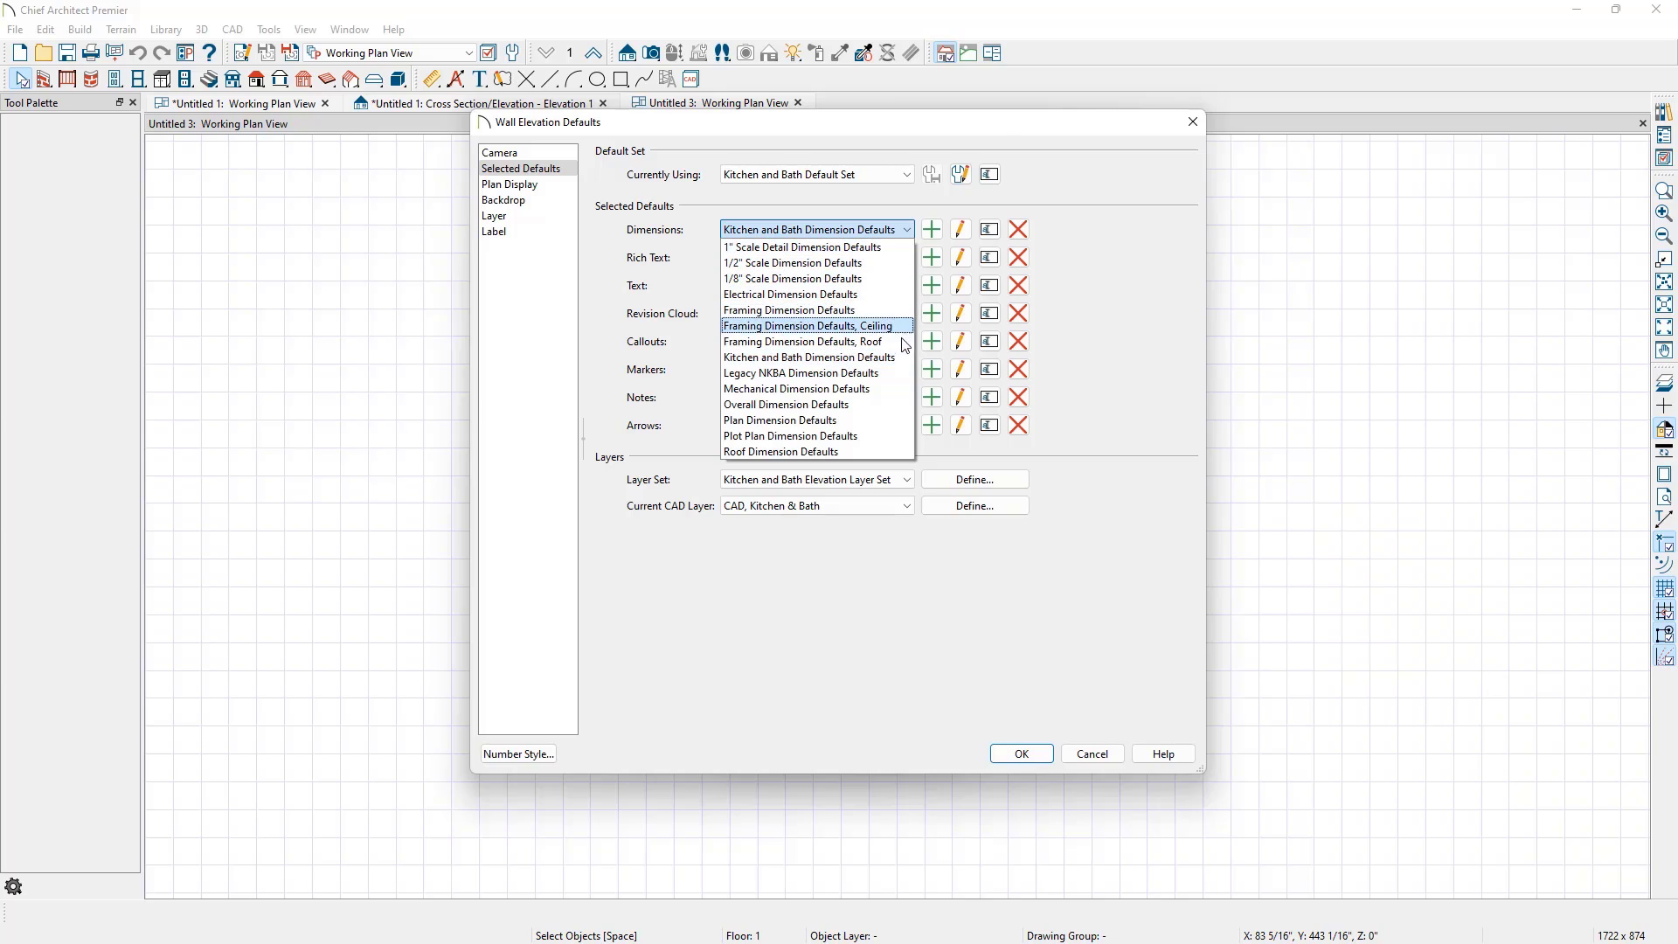